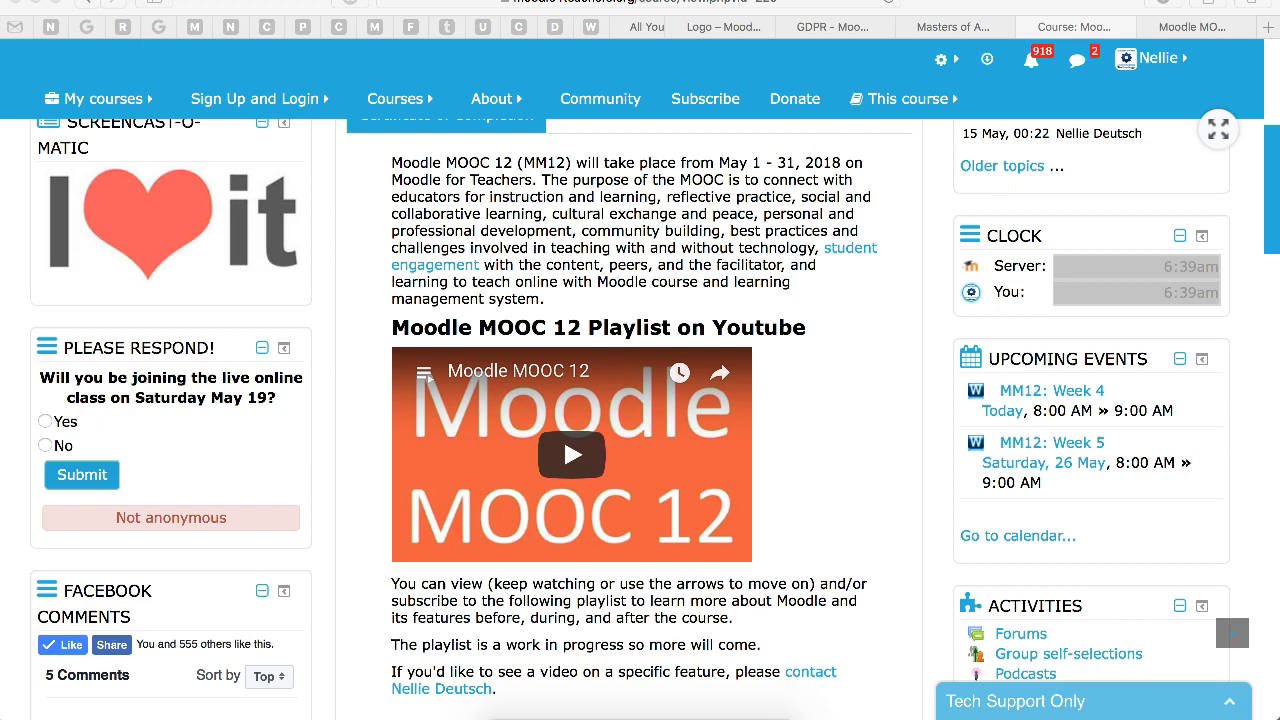
# Step: Switch the MOOC 12 course page to the Week 4: Collaborative Course Design section
pyautogui.scroll(3)
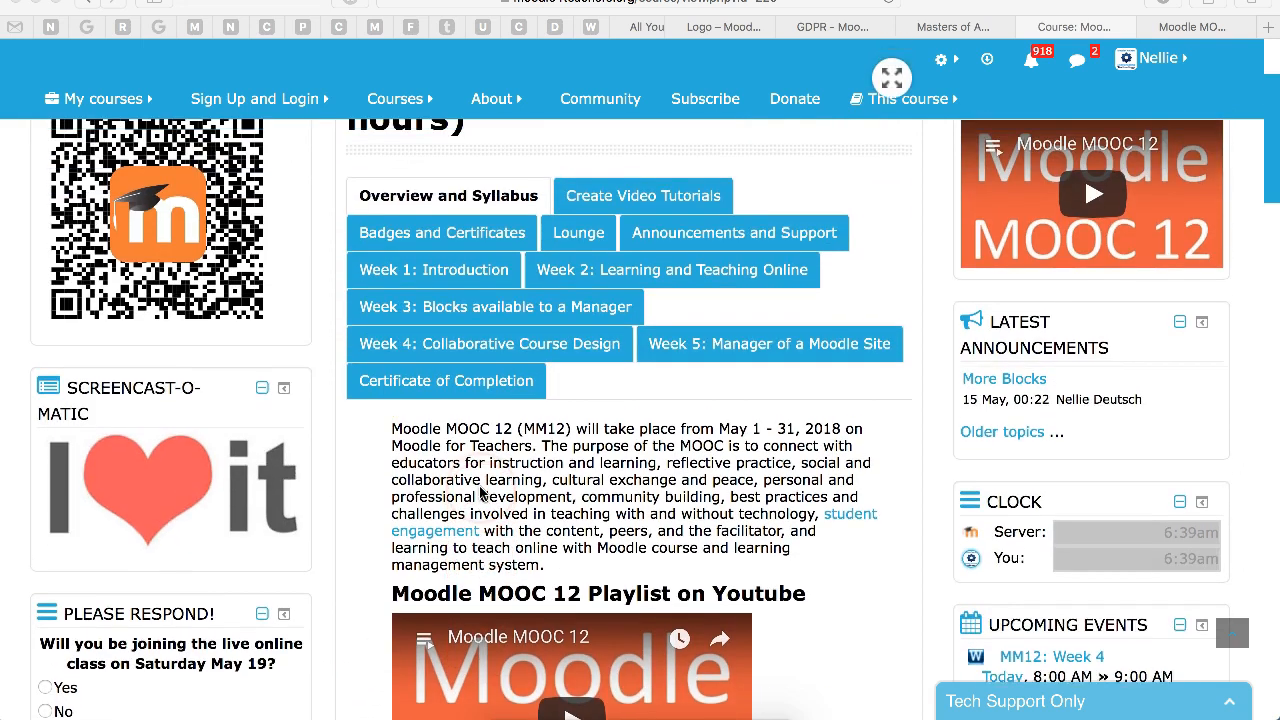
pyautogui.scroll(3)
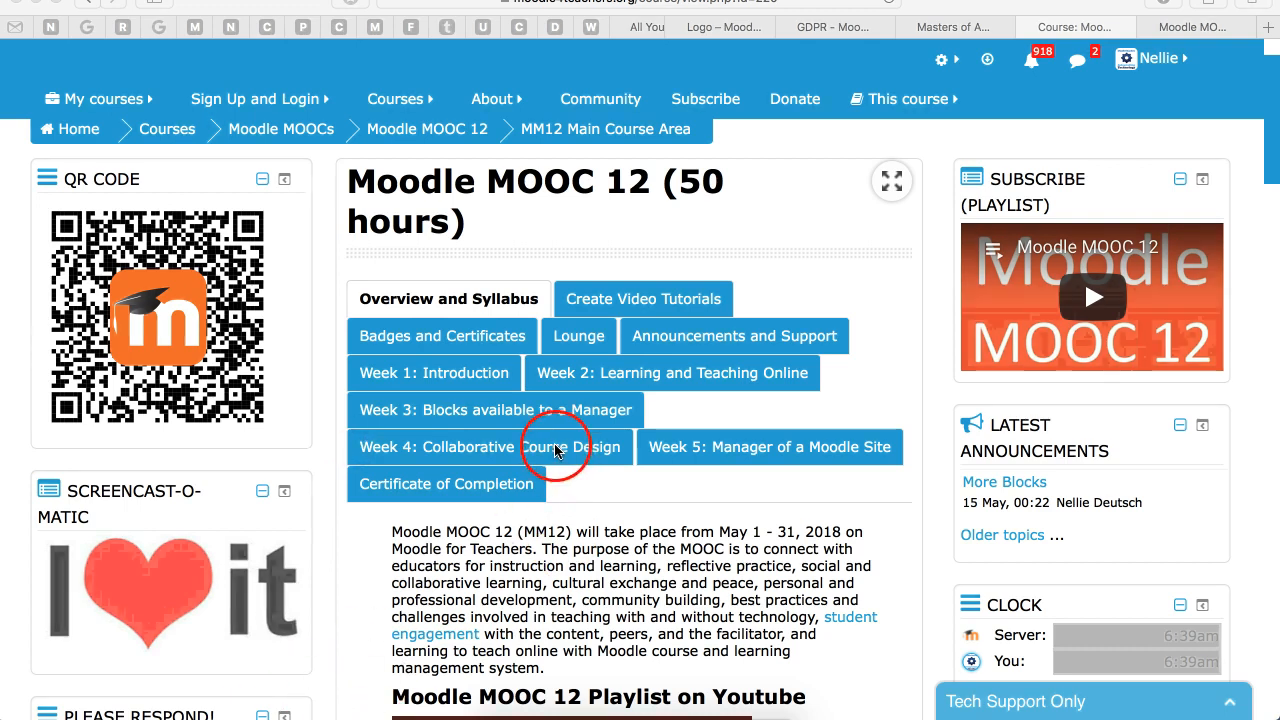
pyautogui.click(492, 448)
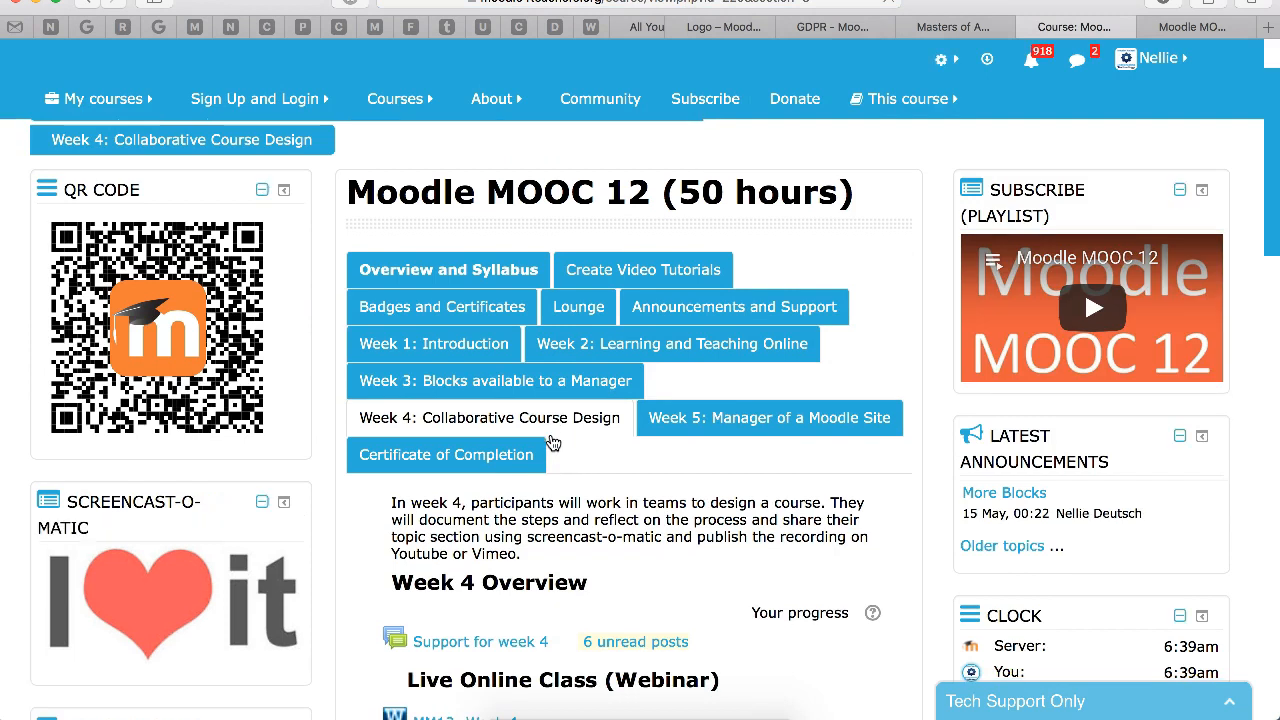
pyautogui.scroll(-3)
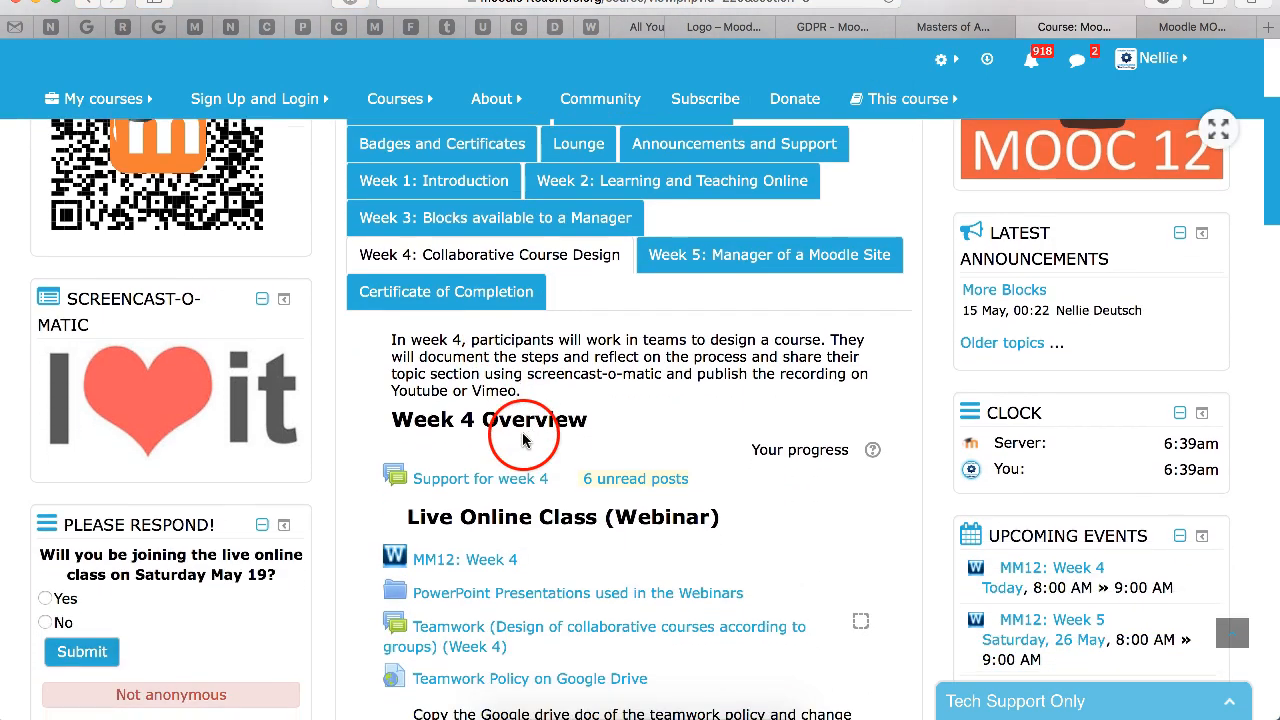
pyautogui.scroll(-3)
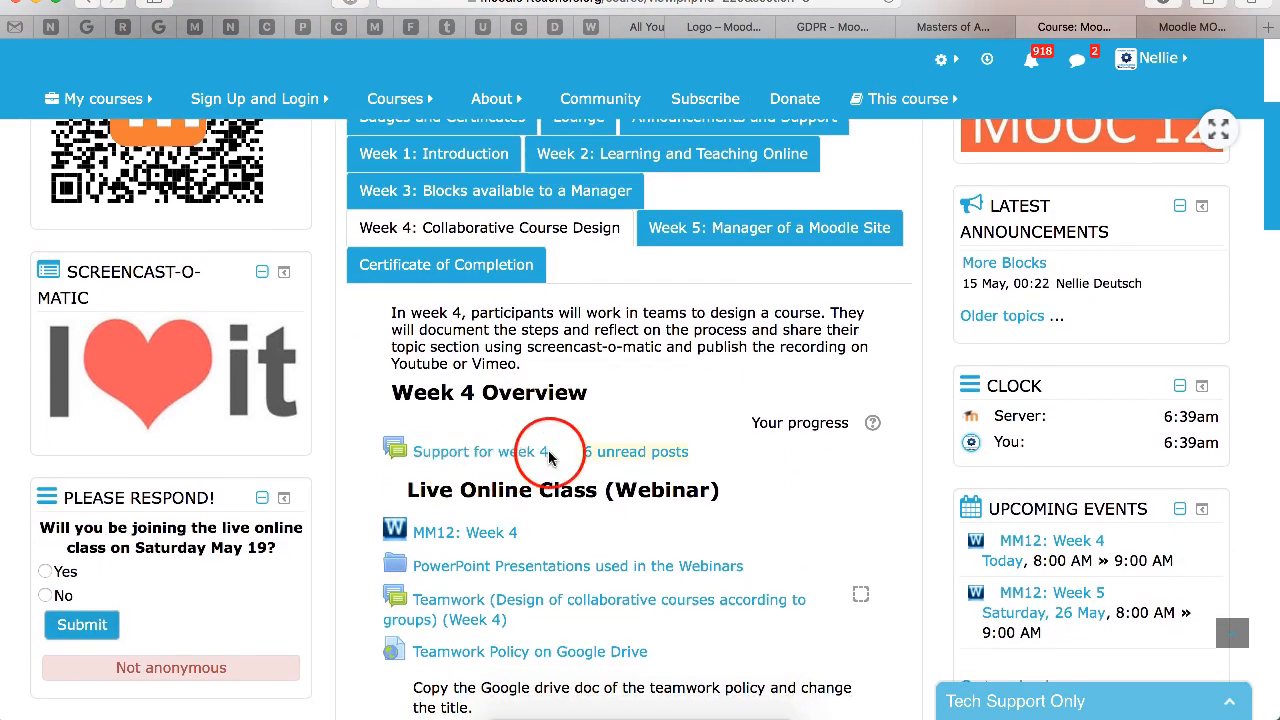
pyautogui.moveTo(558, 456)
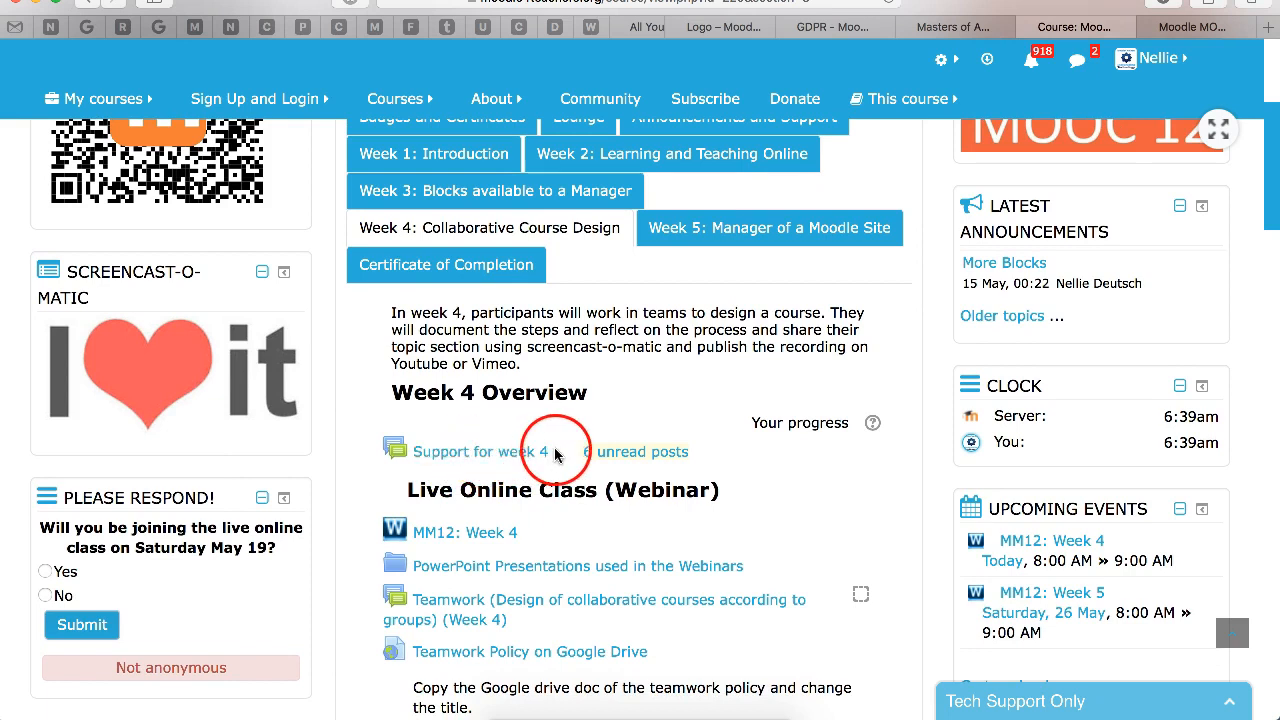
pyautogui.moveTo(462, 456)
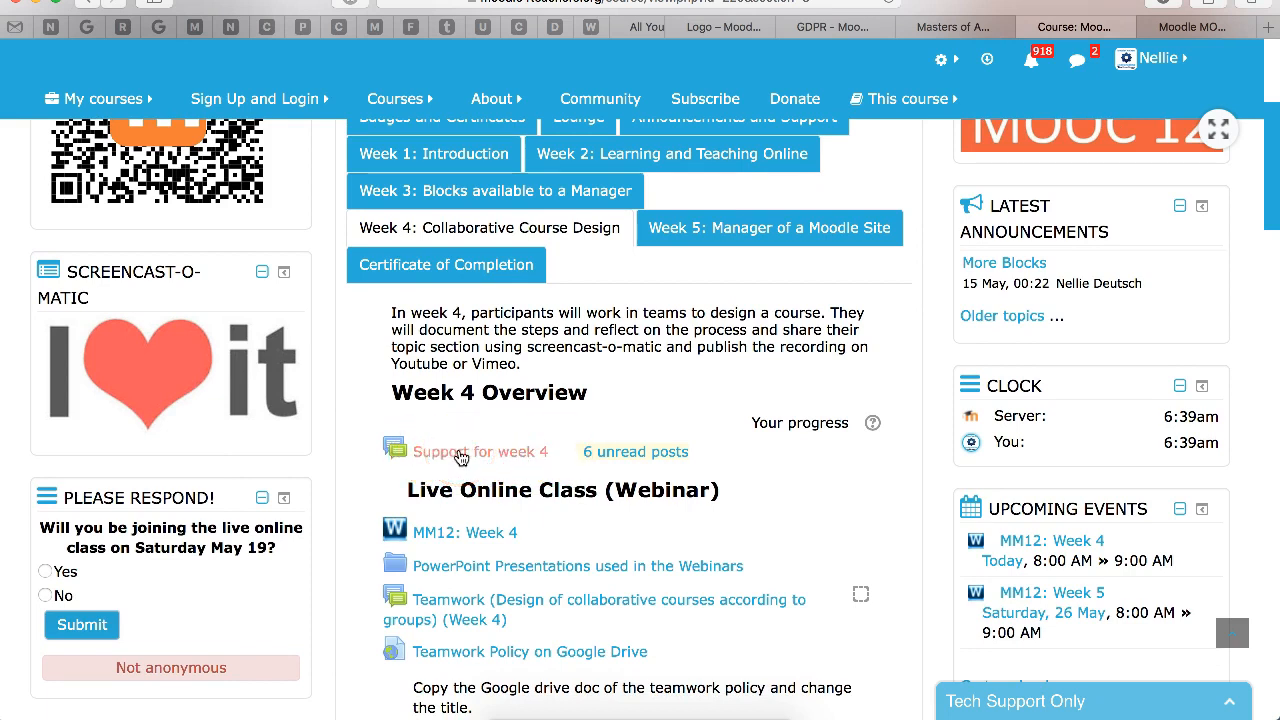
pyautogui.scroll(-3)
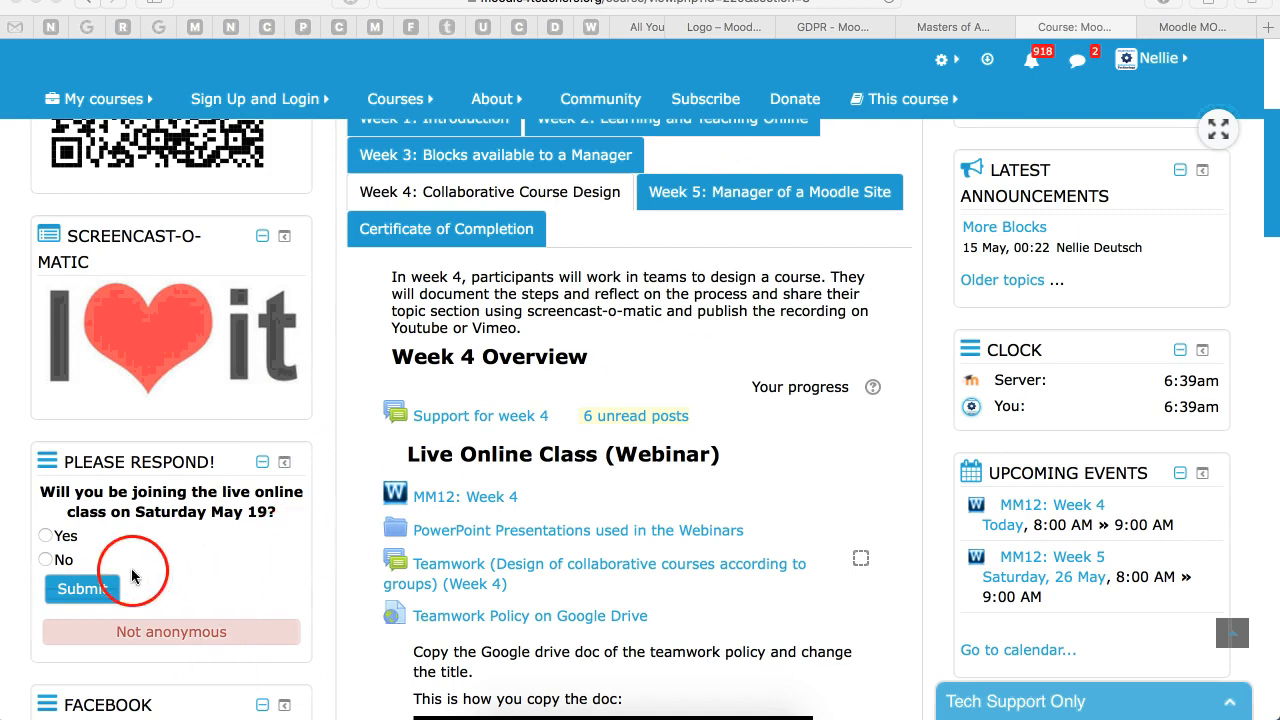
pyautogui.scroll(-3)
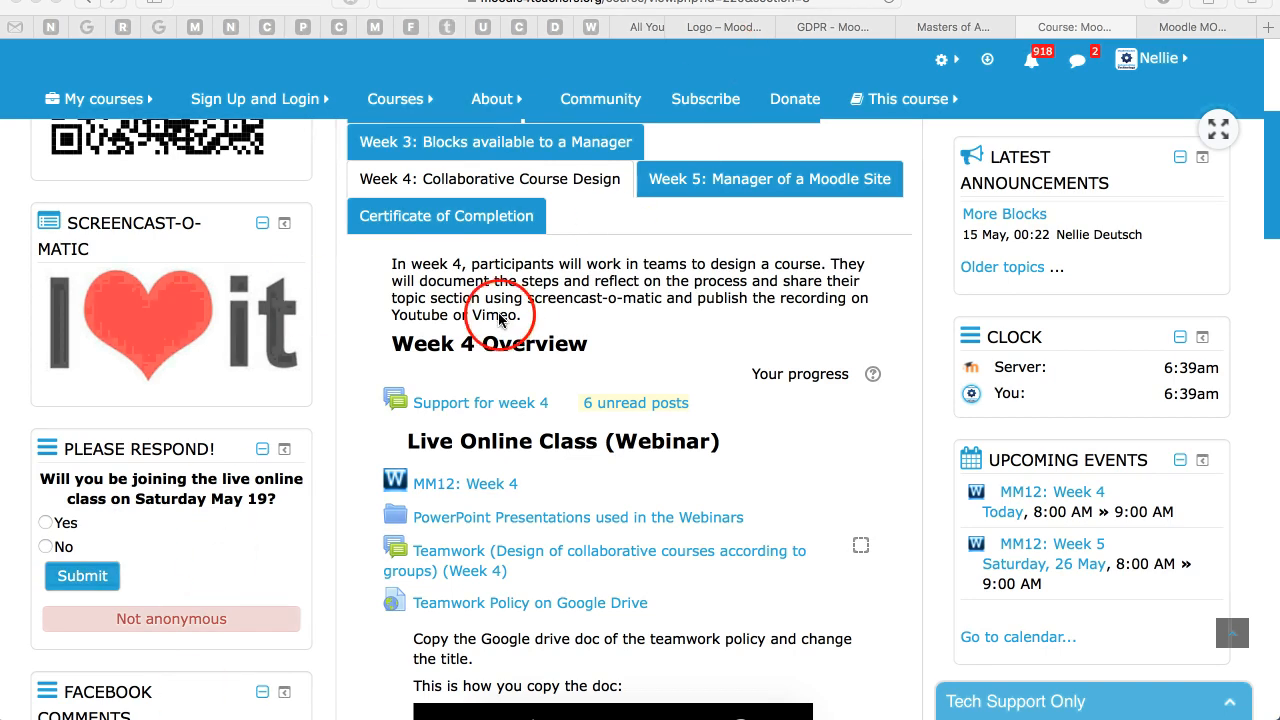
pyautogui.scroll(-3)
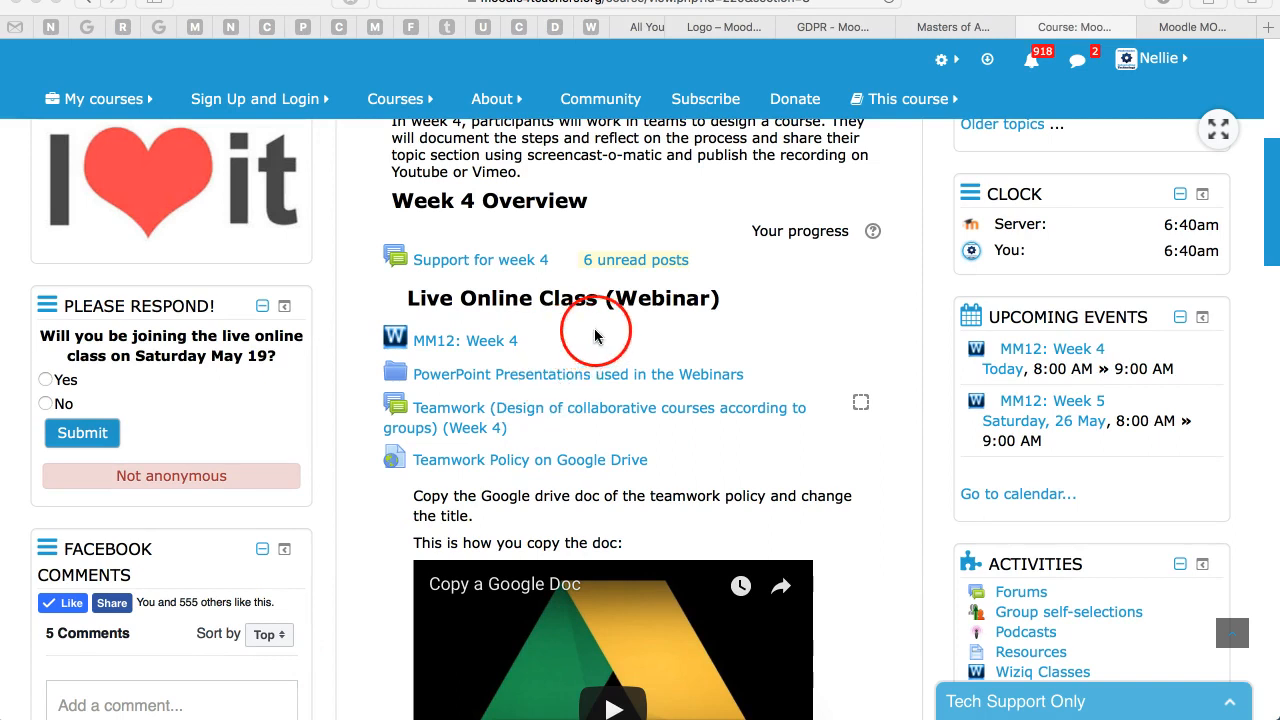
pyautogui.moveTo(948, 344)
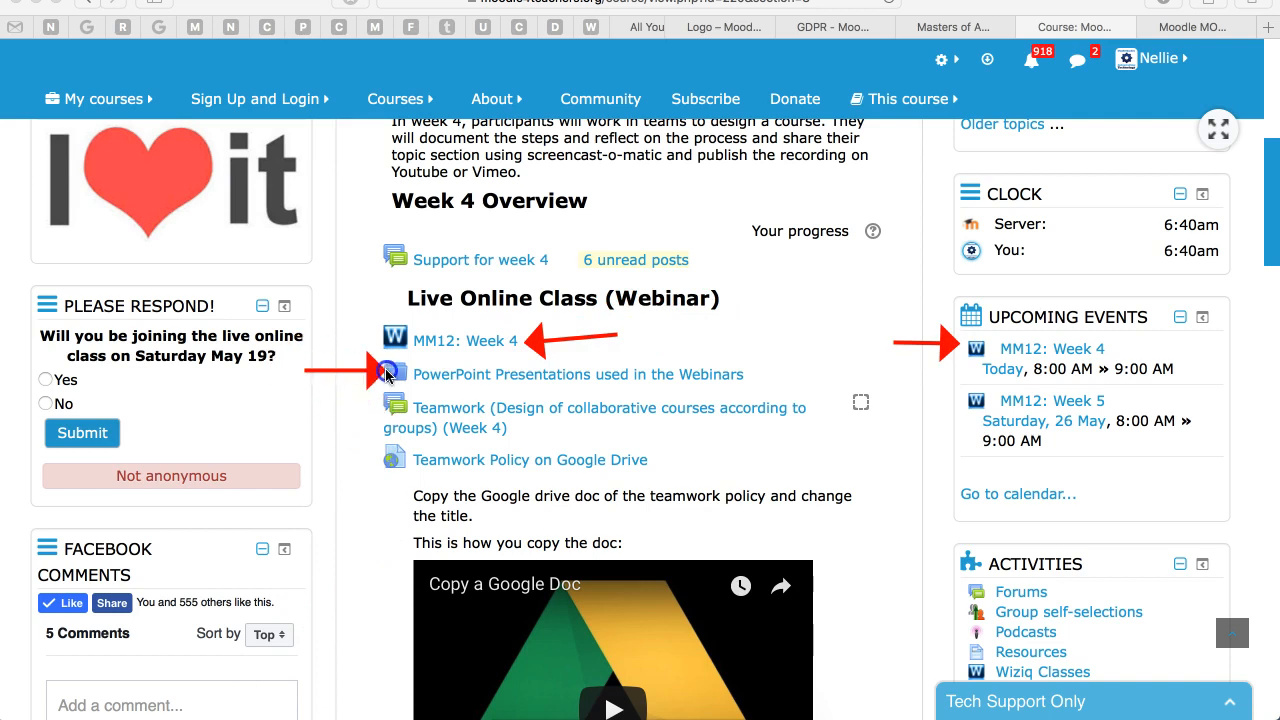
pyautogui.moveTo(450, 596)
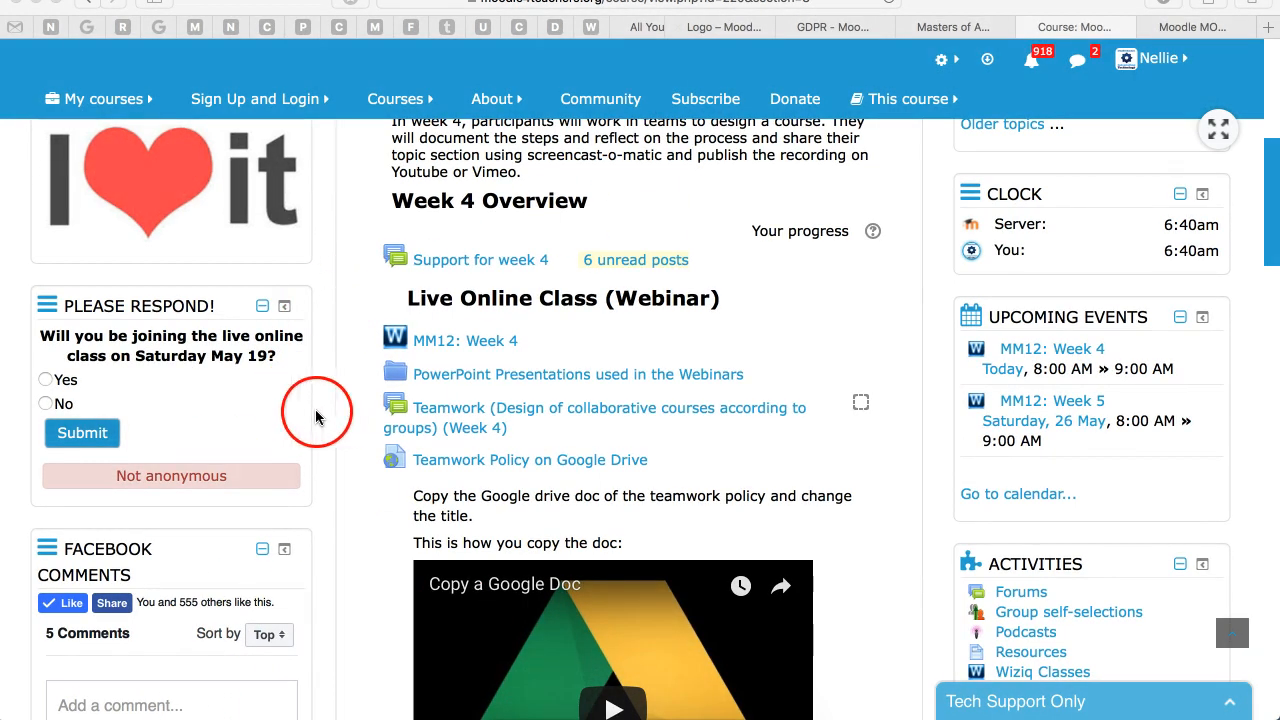
pyautogui.moveTo(692, 458)
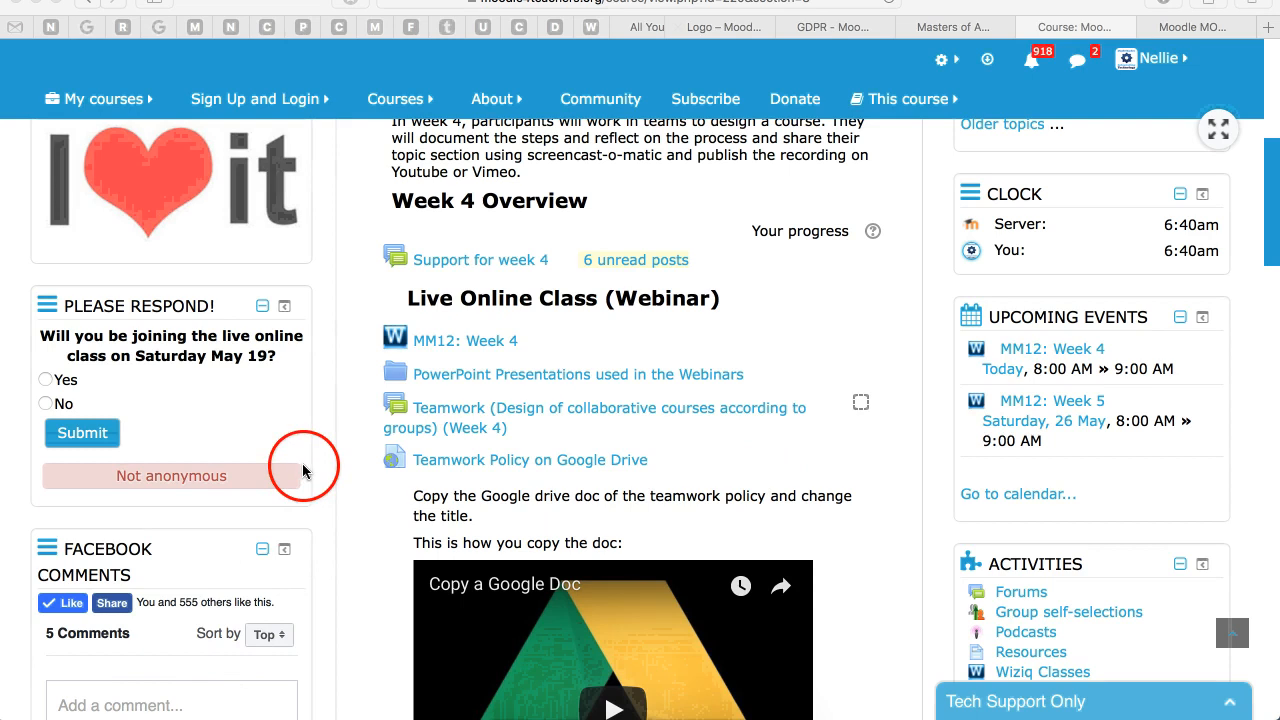
# Step: Scroll the Week 4 section to the Syllabus and Overview of Course and Share the Steps activities
pyautogui.scroll(-3)
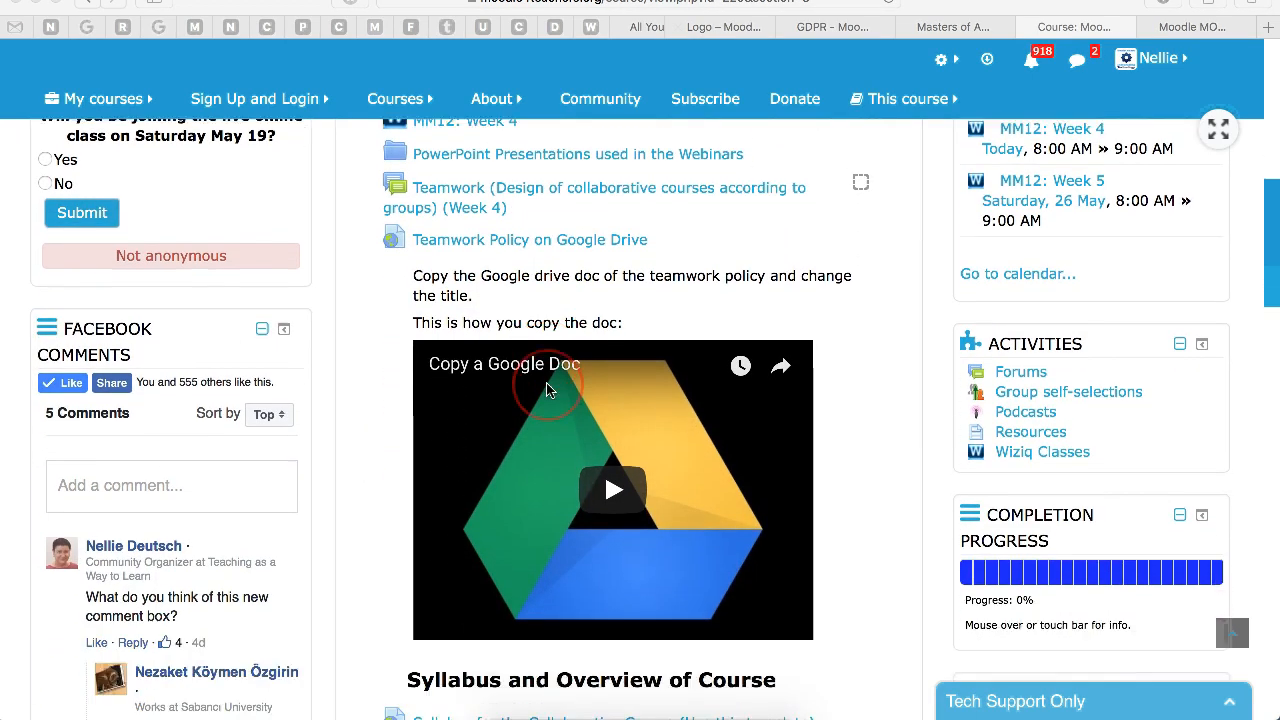
pyautogui.scroll(-3)
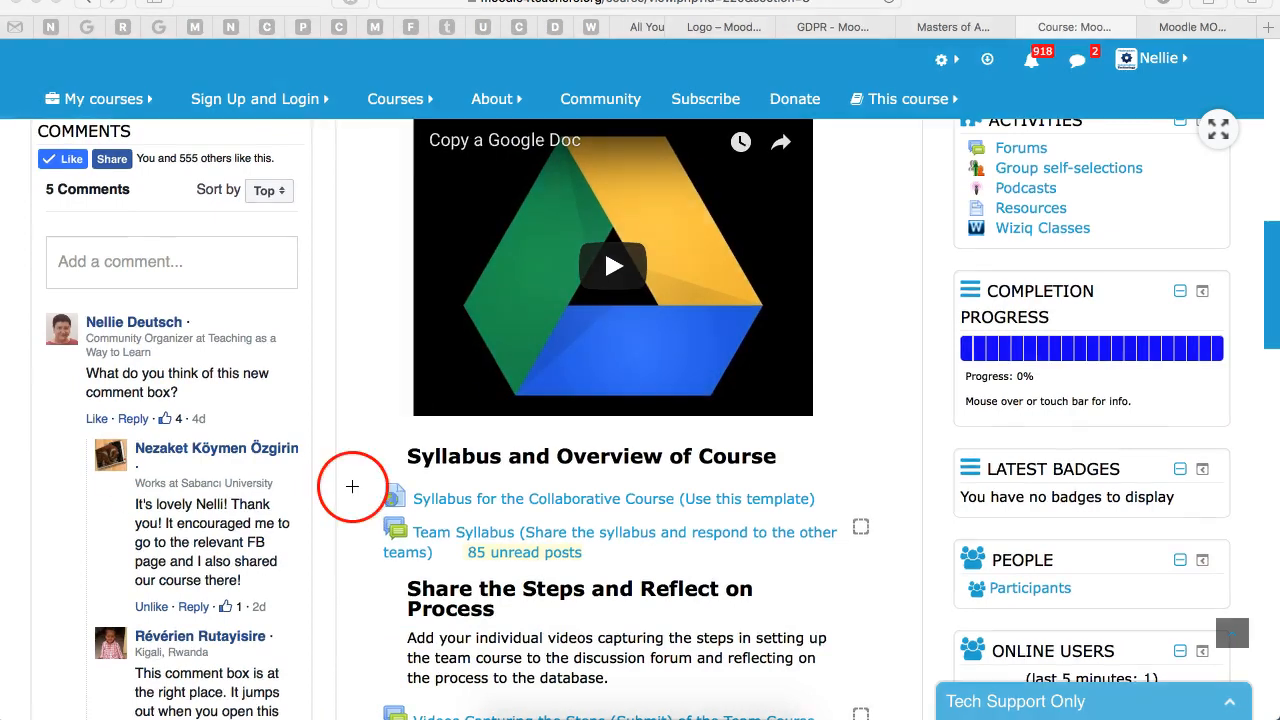
pyautogui.moveTo(332, 498)
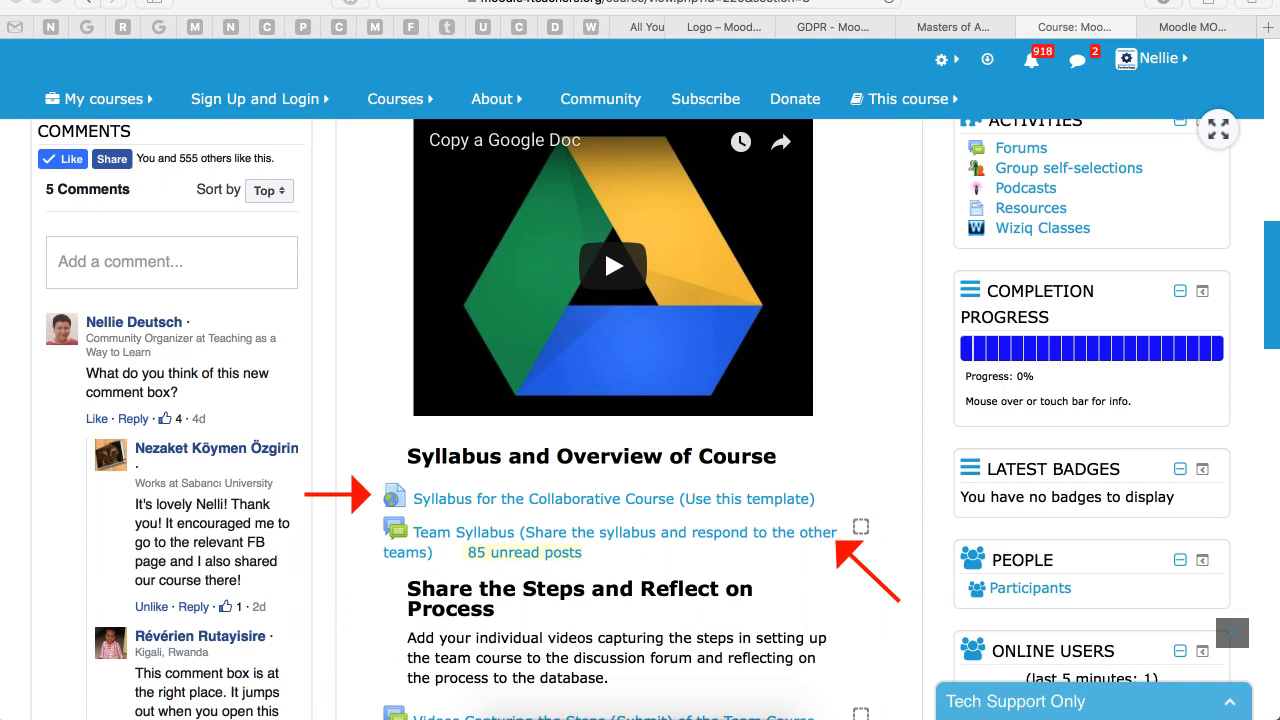
pyautogui.scroll(3)
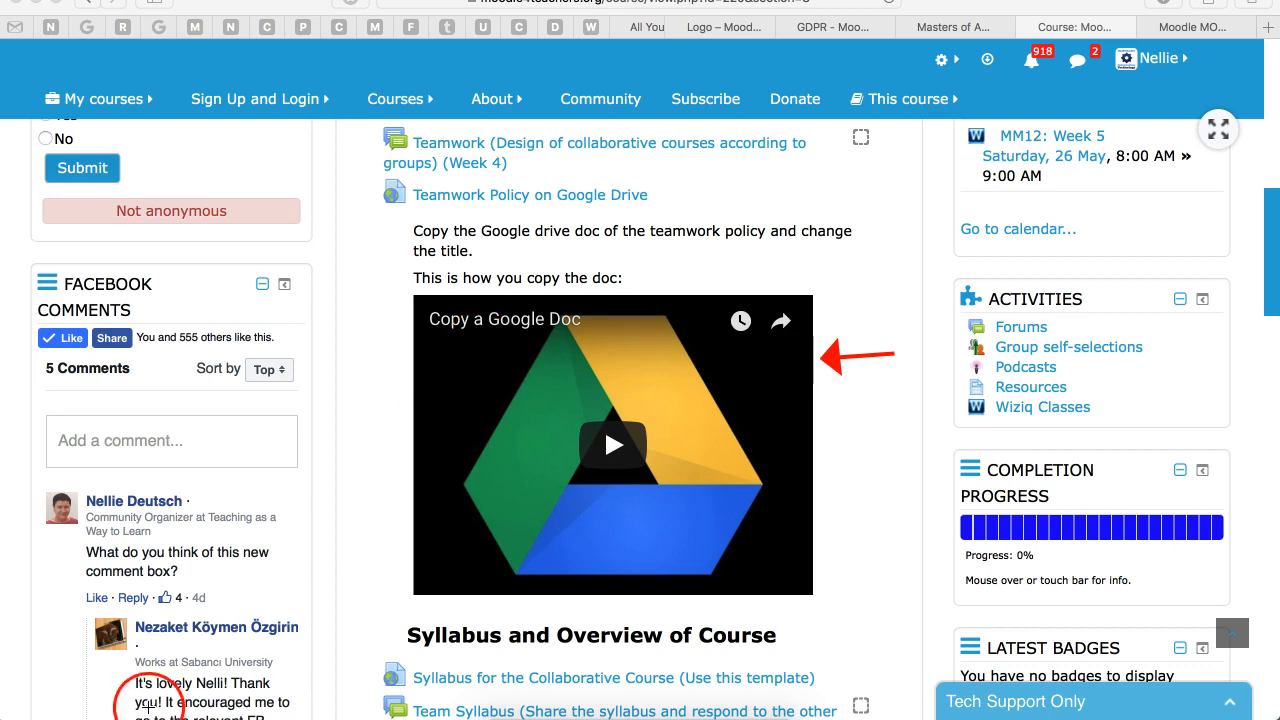
pyautogui.scroll(-3)
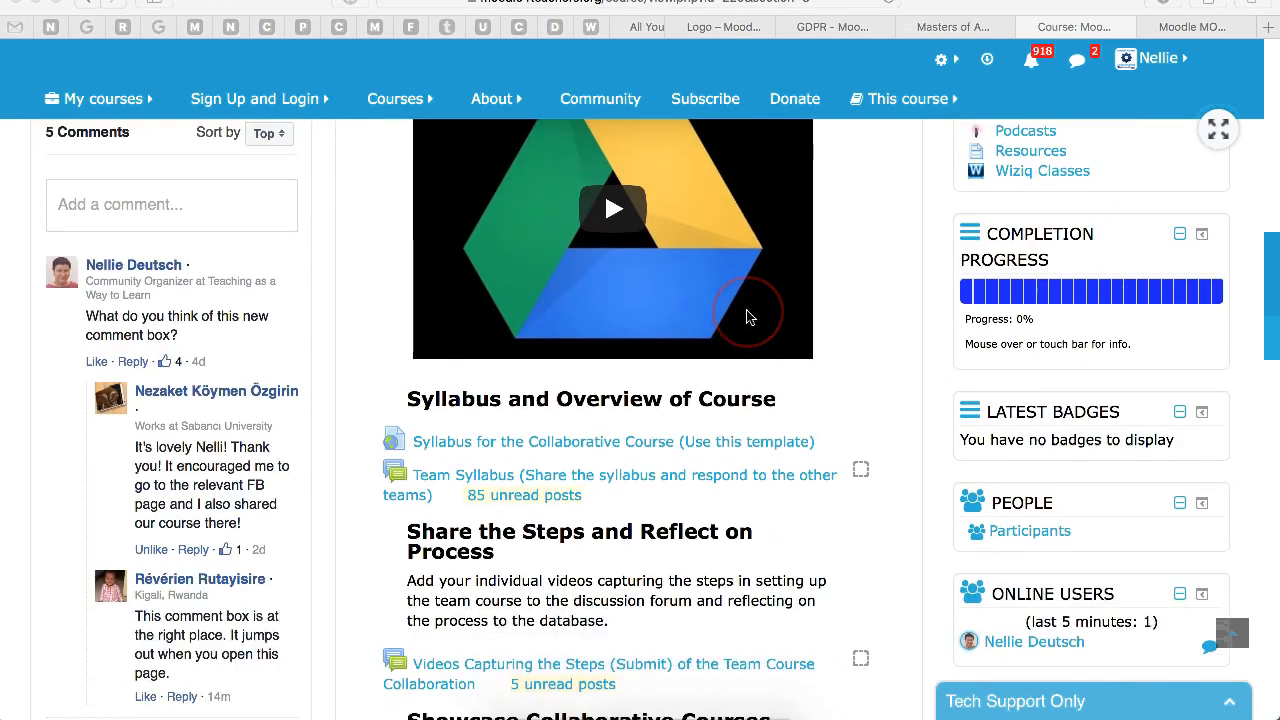
pyautogui.scroll(-3)
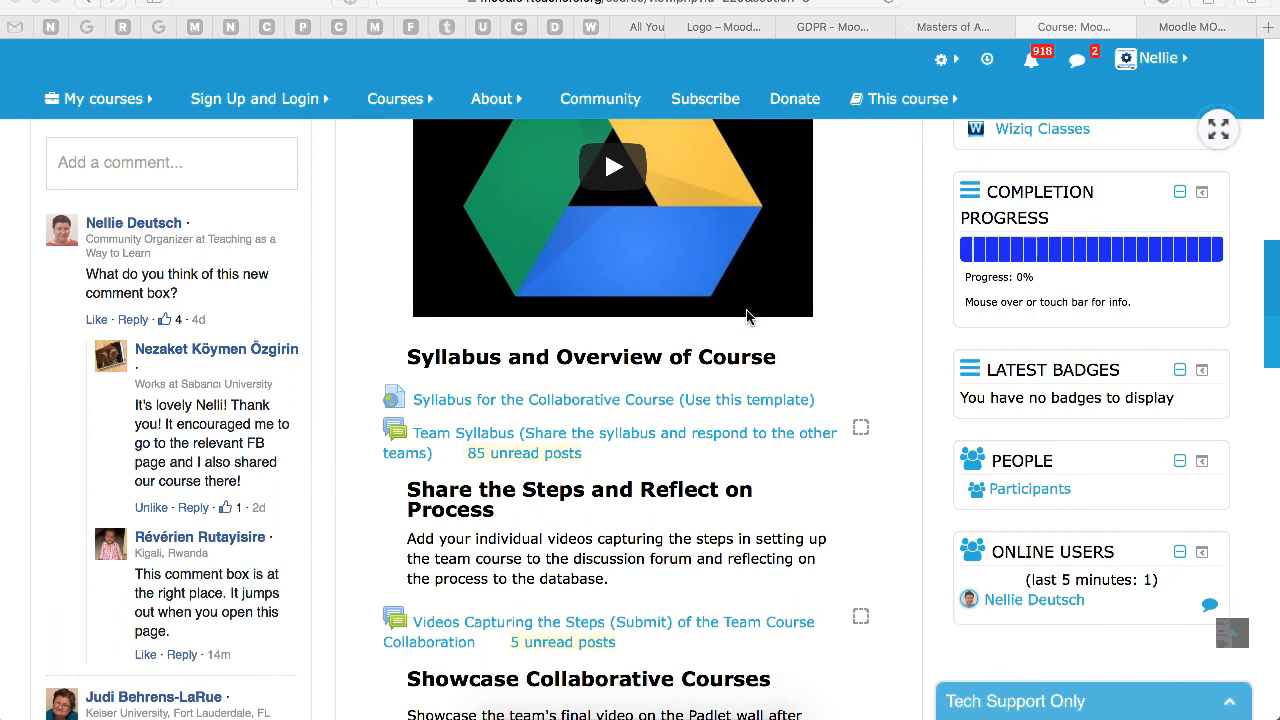
pyautogui.scroll(-3)
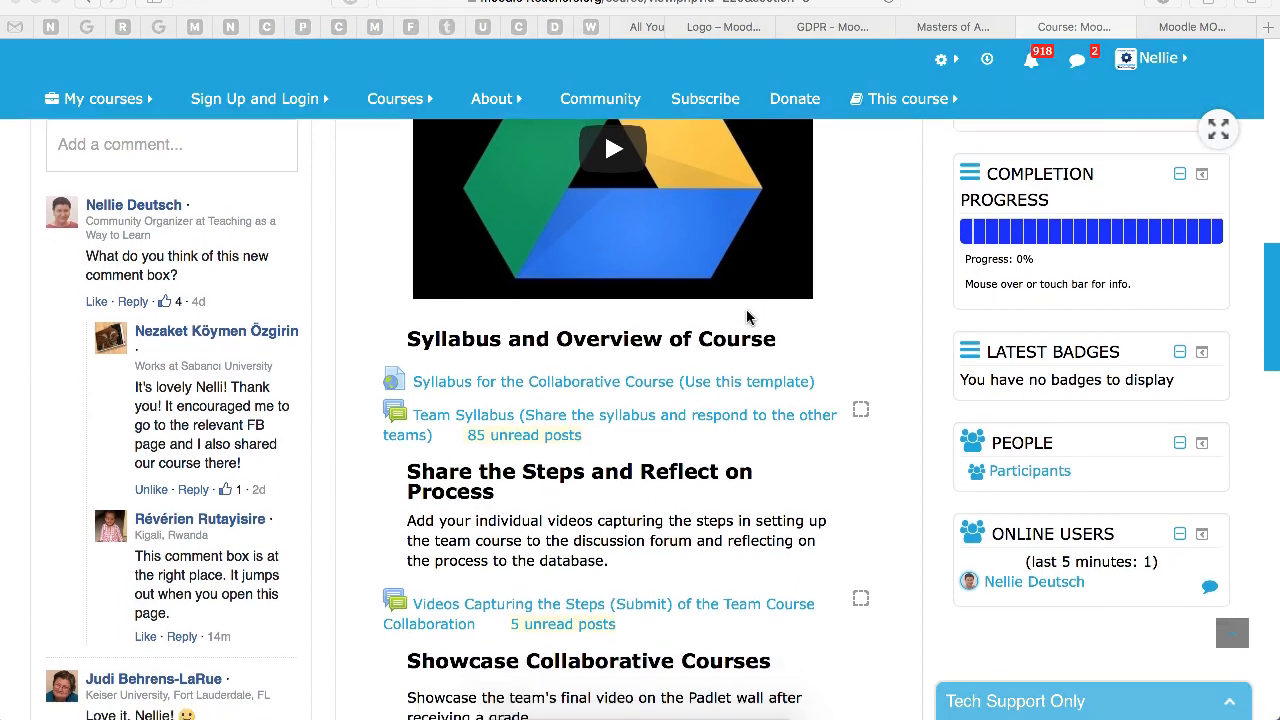
pyautogui.scroll(-3)
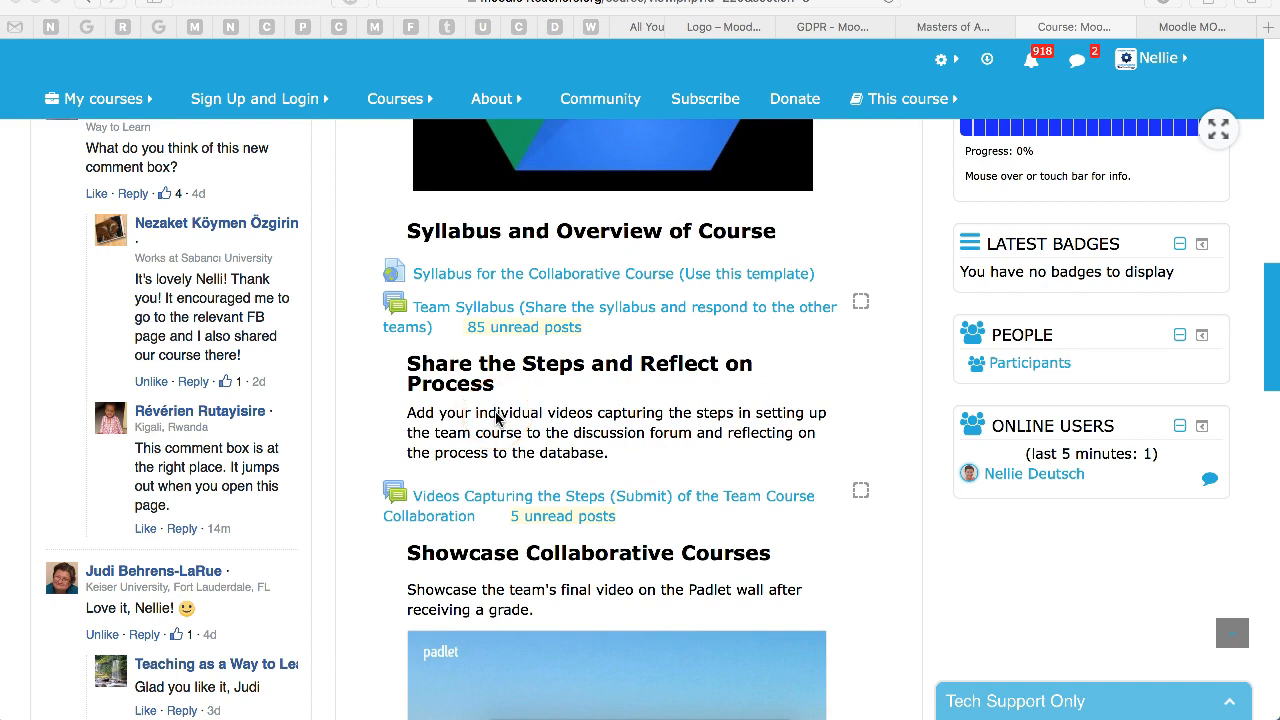
pyautogui.scroll(-3)
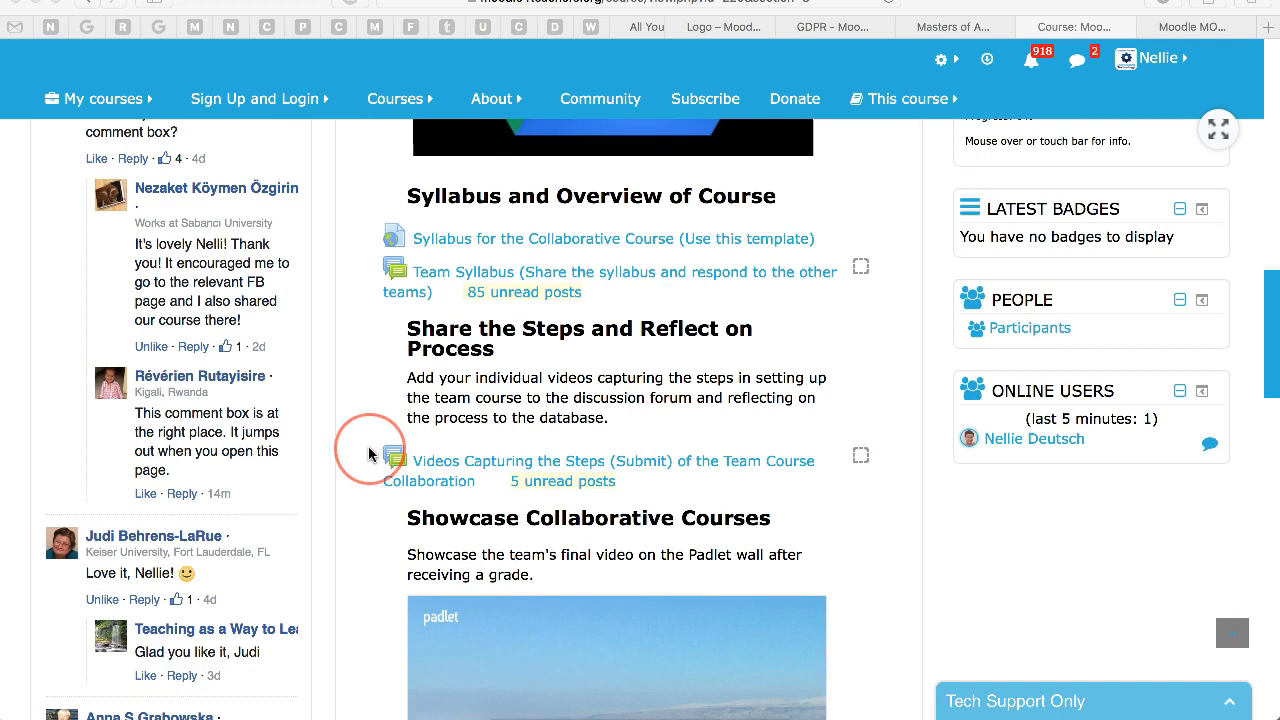
# Step: Scroll to the Showcase Collaborative Courses section with its embedded Week 4 Padlet wall
pyautogui.scroll(-3)
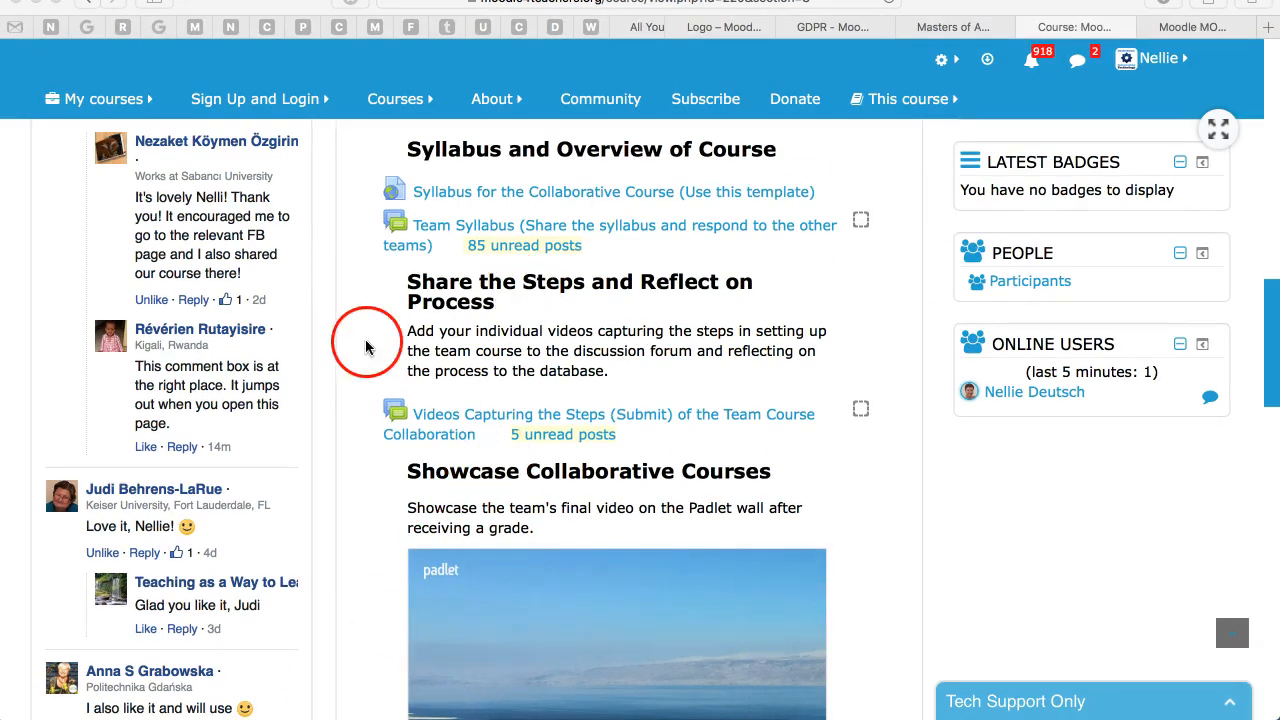
pyautogui.moveTo(830, 424)
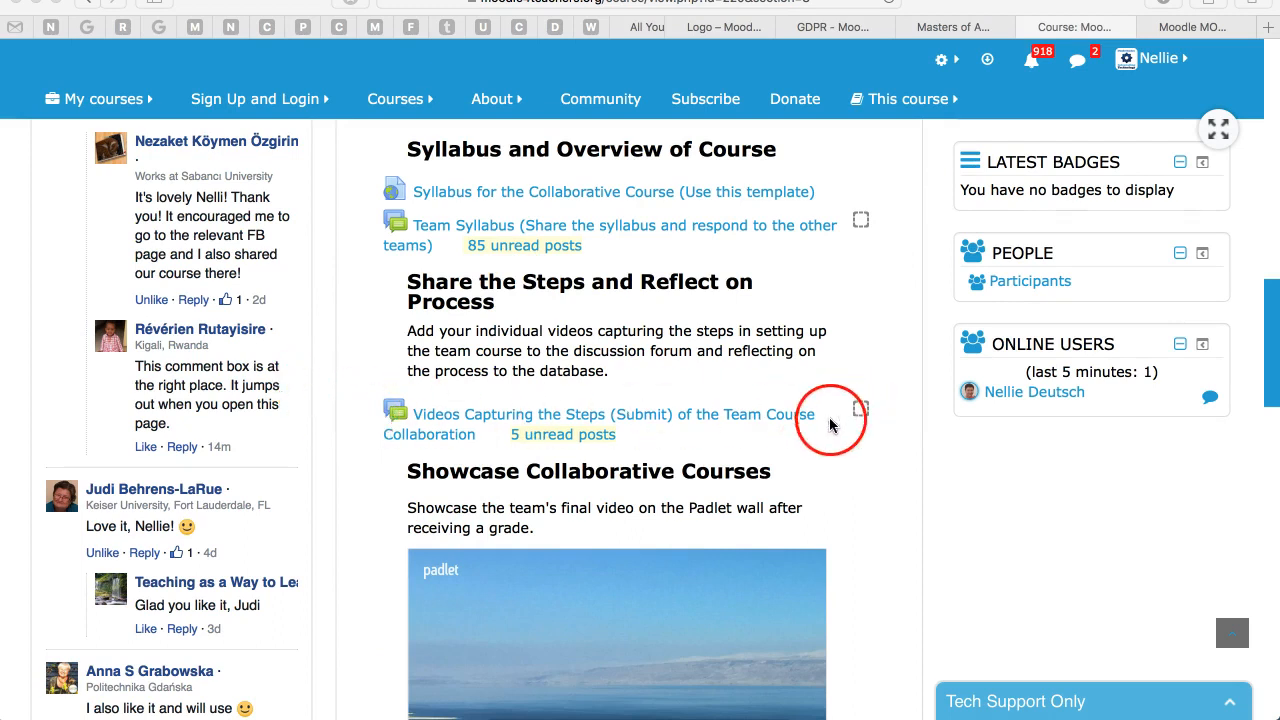
pyautogui.moveTo(320, 422)
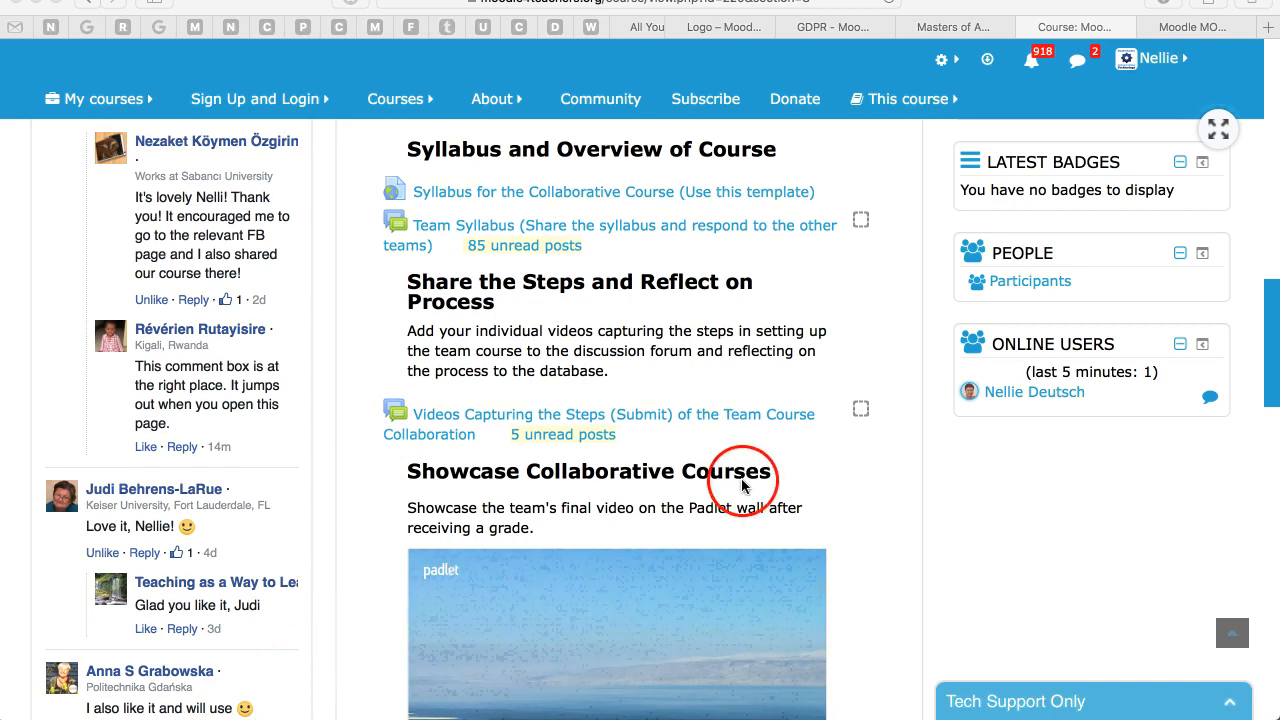
pyautogui.moveTo(320, 508)
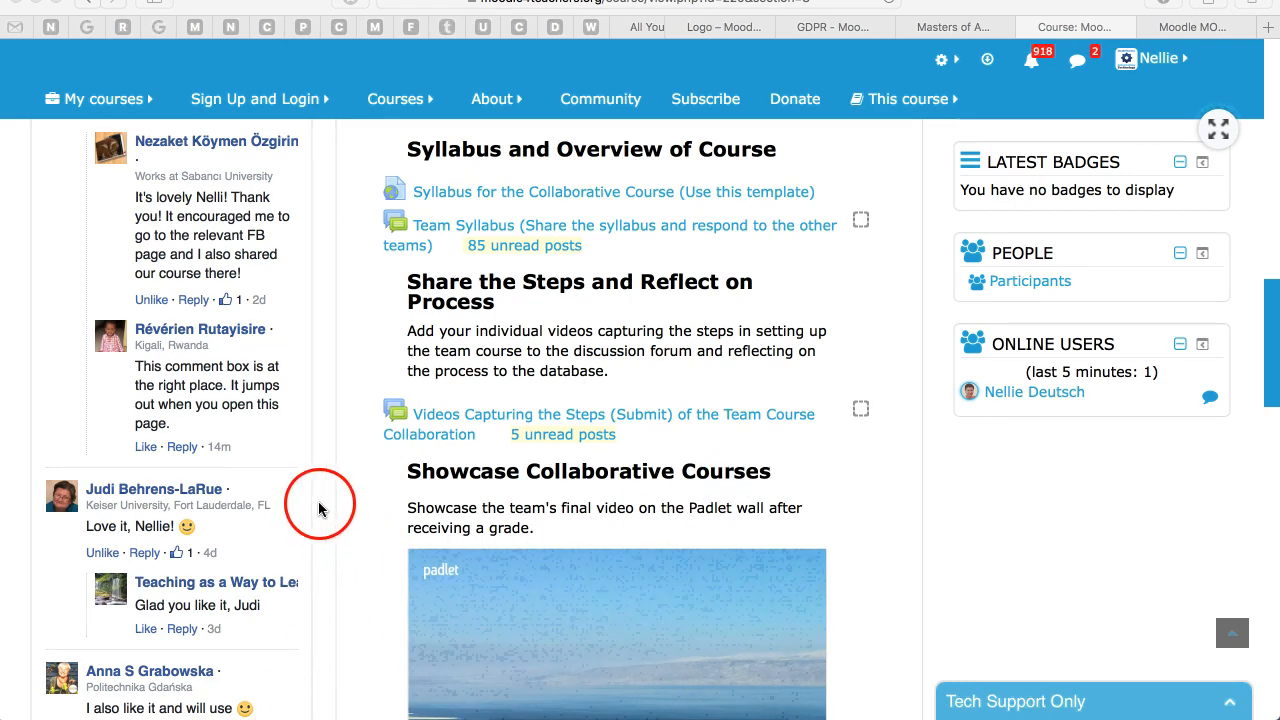
pyautogui.moveTo(356, 512)
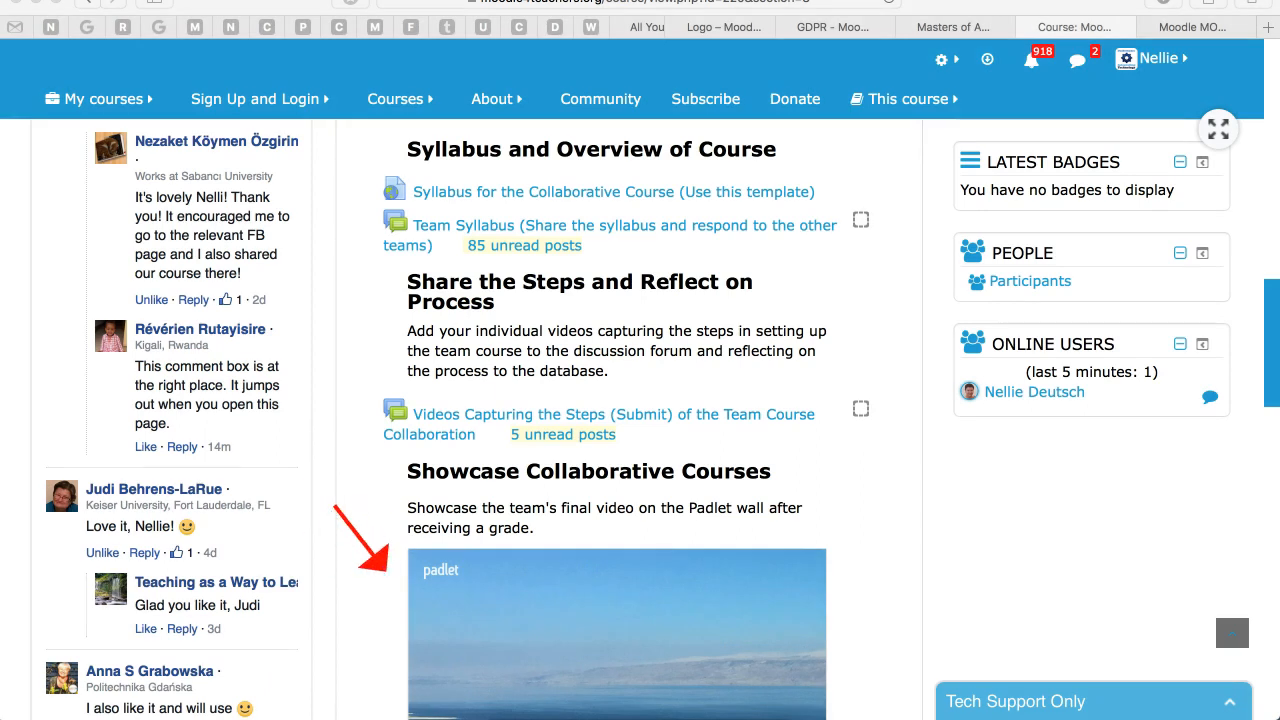
pyautogui.scroll(-3)
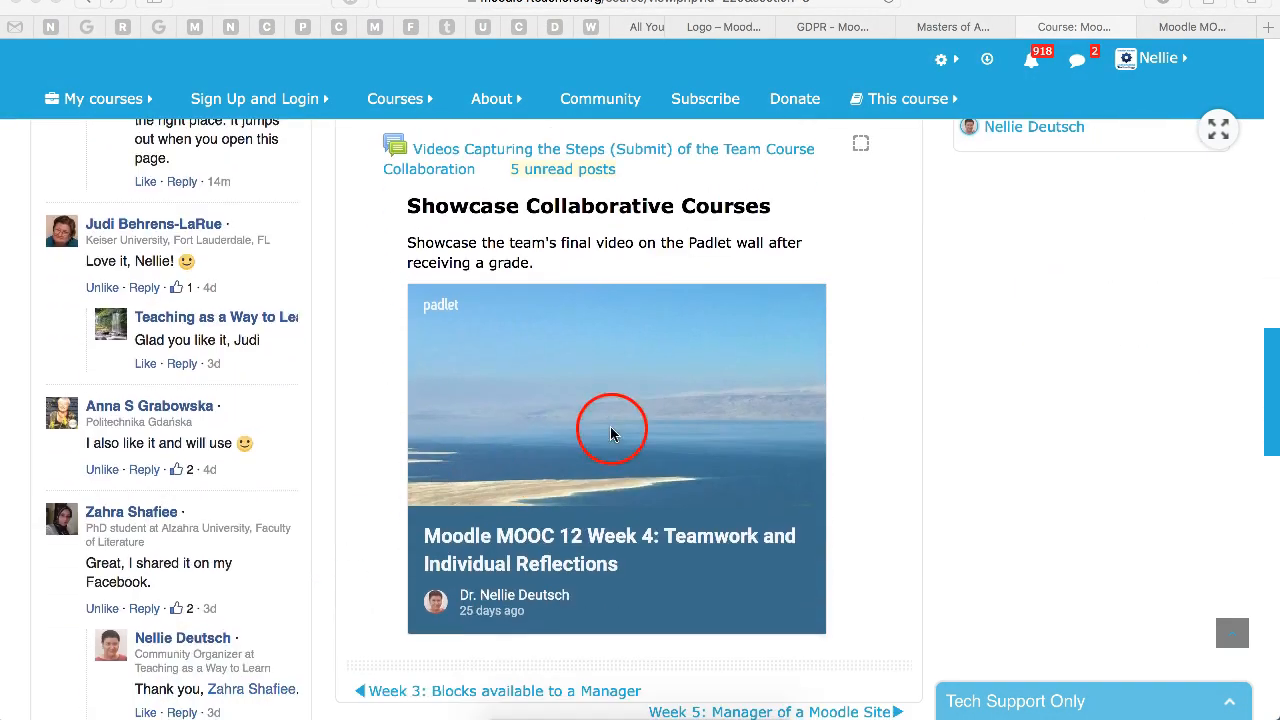
pyautogui.moveTo(548, 396)
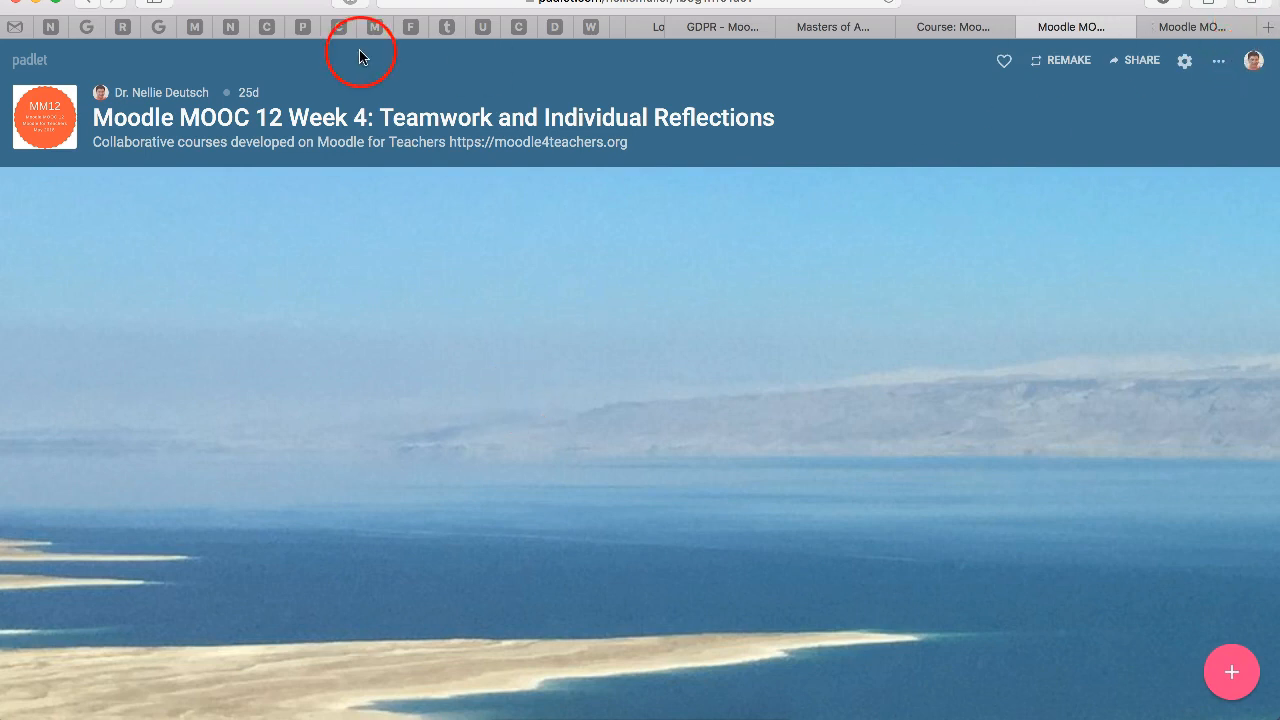
pyautogui.moveTo(148, 610)
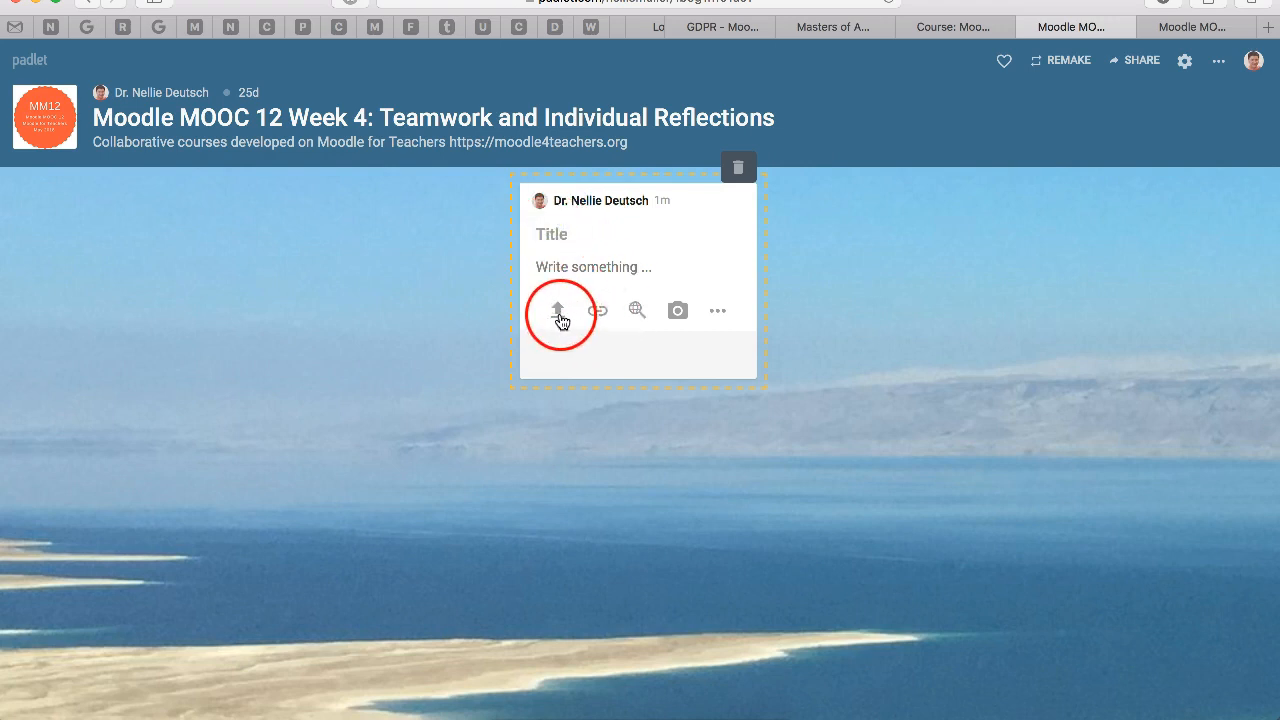
pyautogui.moveTo(558, 310)
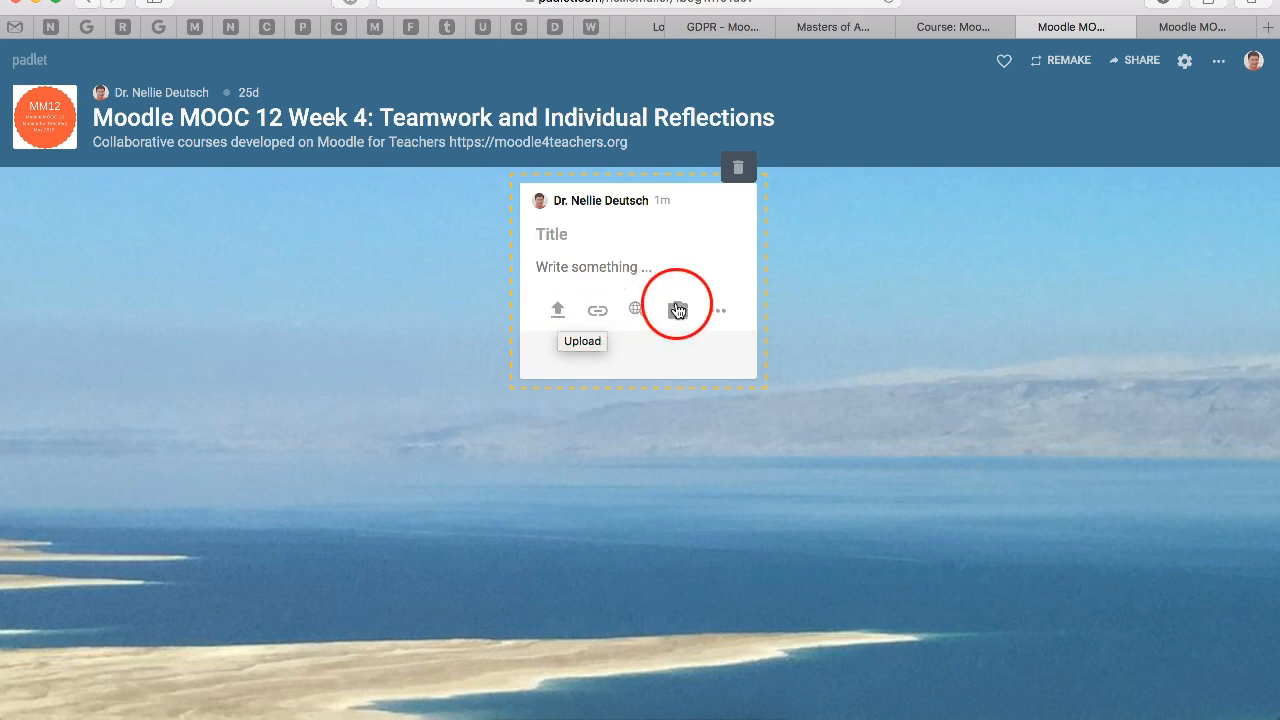
pyautogui.moveTo(676, 310)
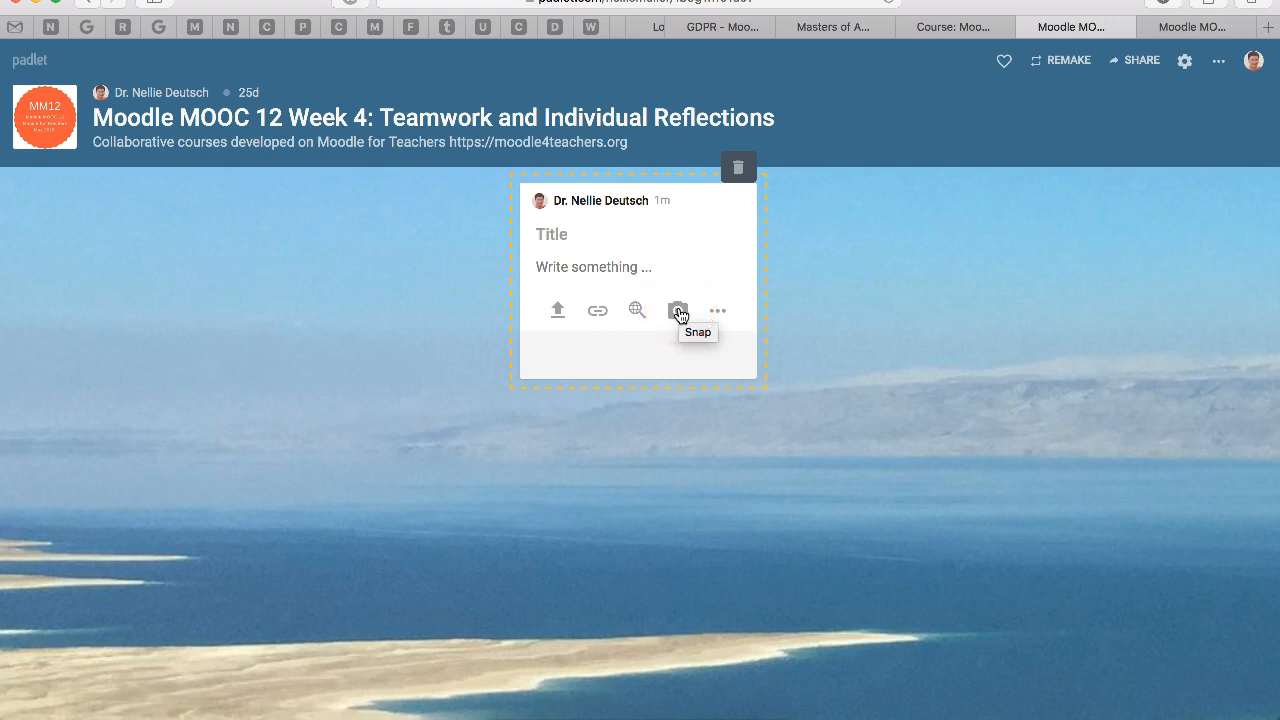
pyautogui.moveTo(596, 310)
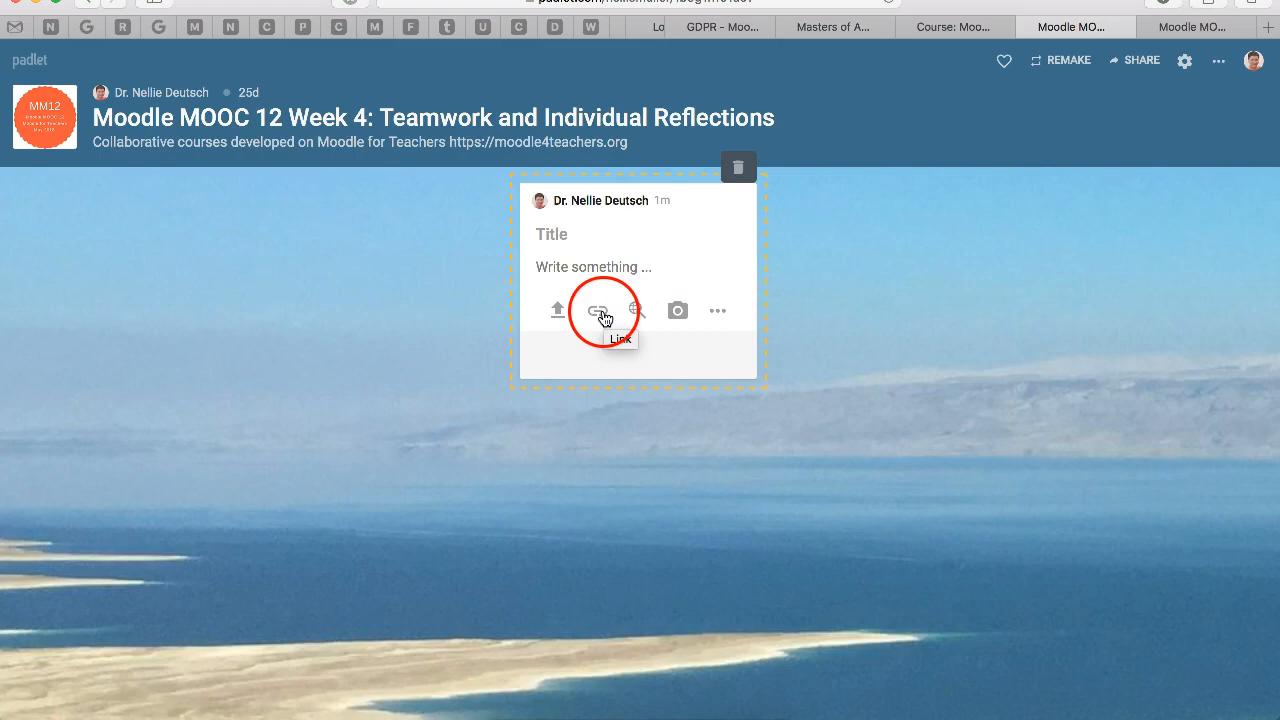
# Step: Start attaching a web link to the new Padlet post, then cancel the Enter URL dialog
pyautogui.click(600, 310)
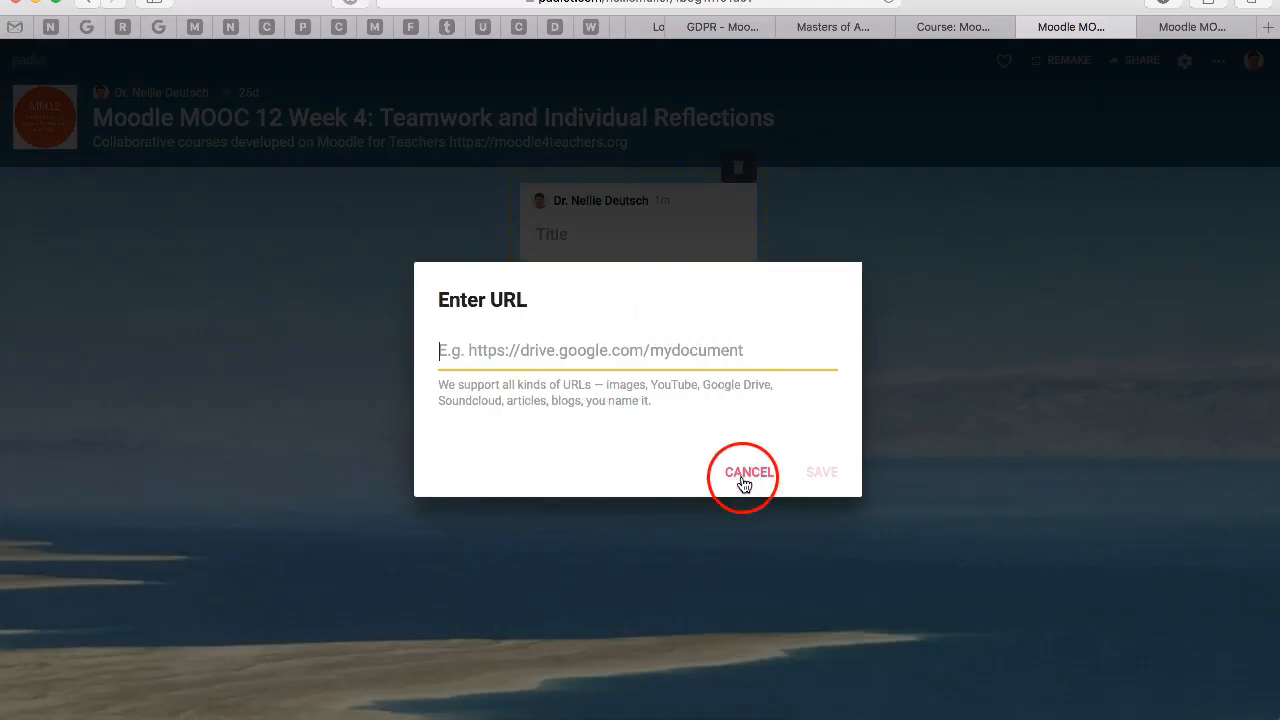
pyautogui.click(748, 472)
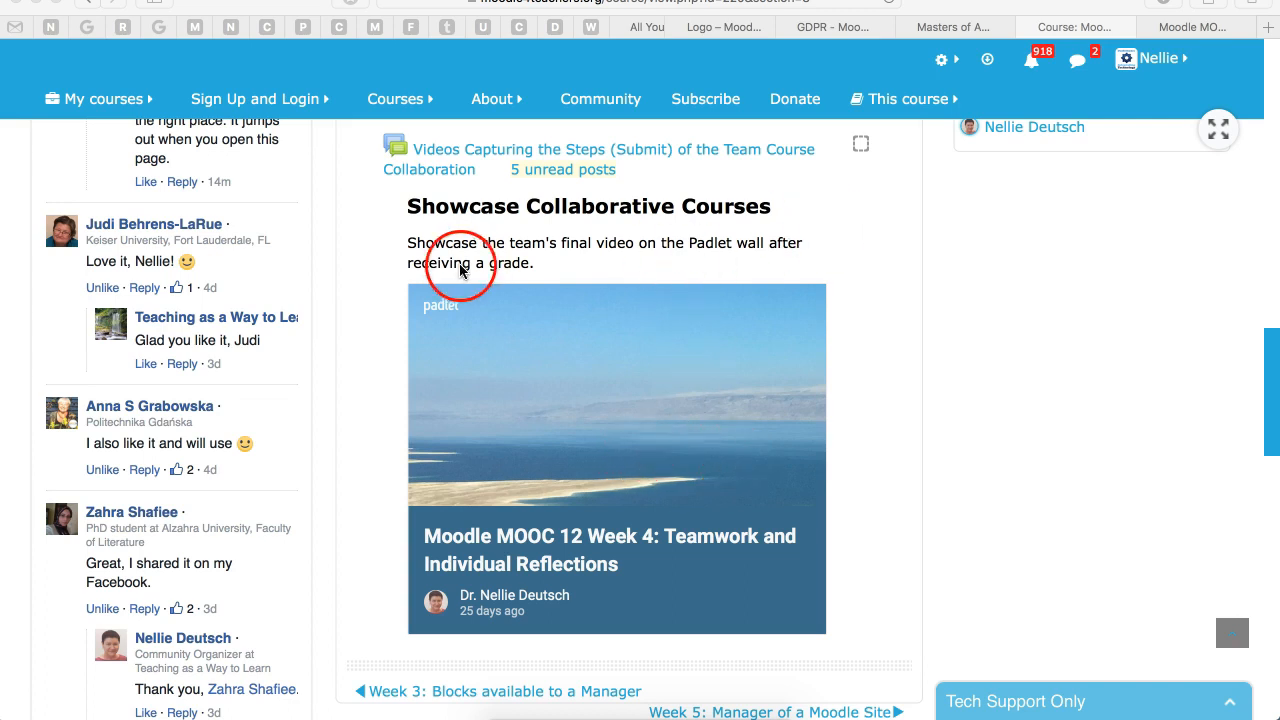
# Step: Move on from the Week 4 page to the Week 5: Manager of a Moodle Site section
pyautogui.scroll(-3)
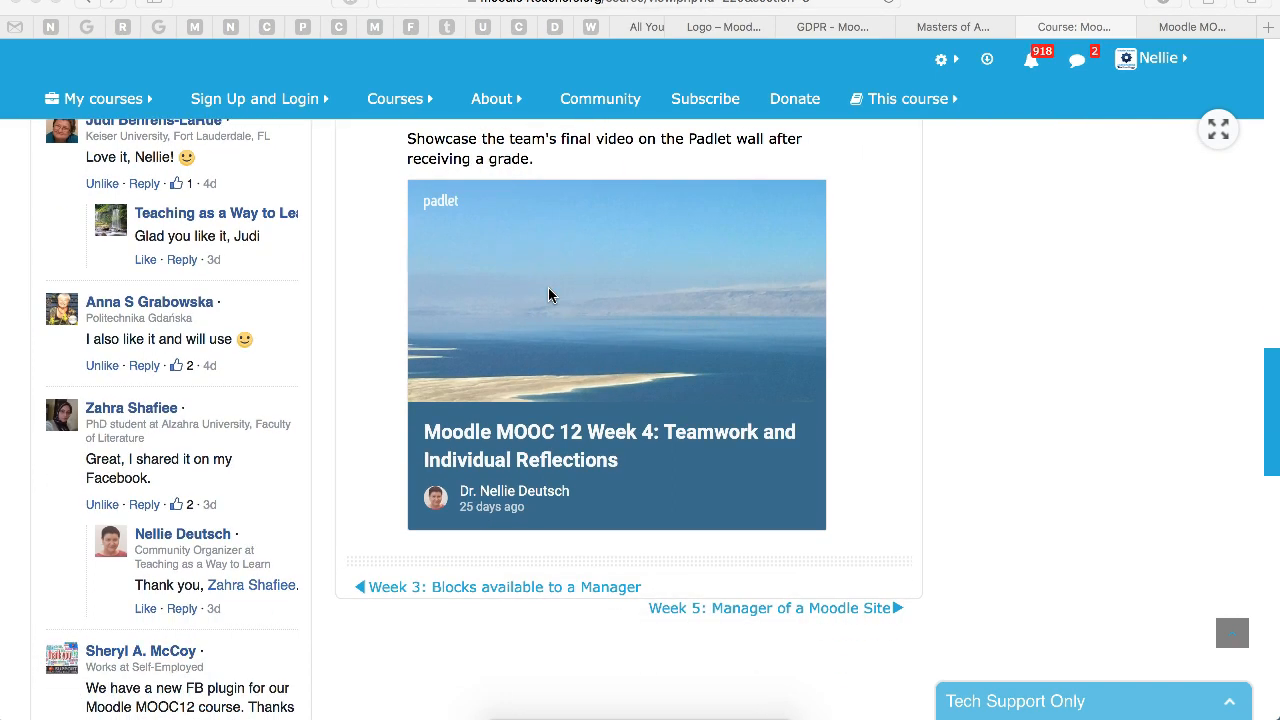
pyautogui.scroll(3)
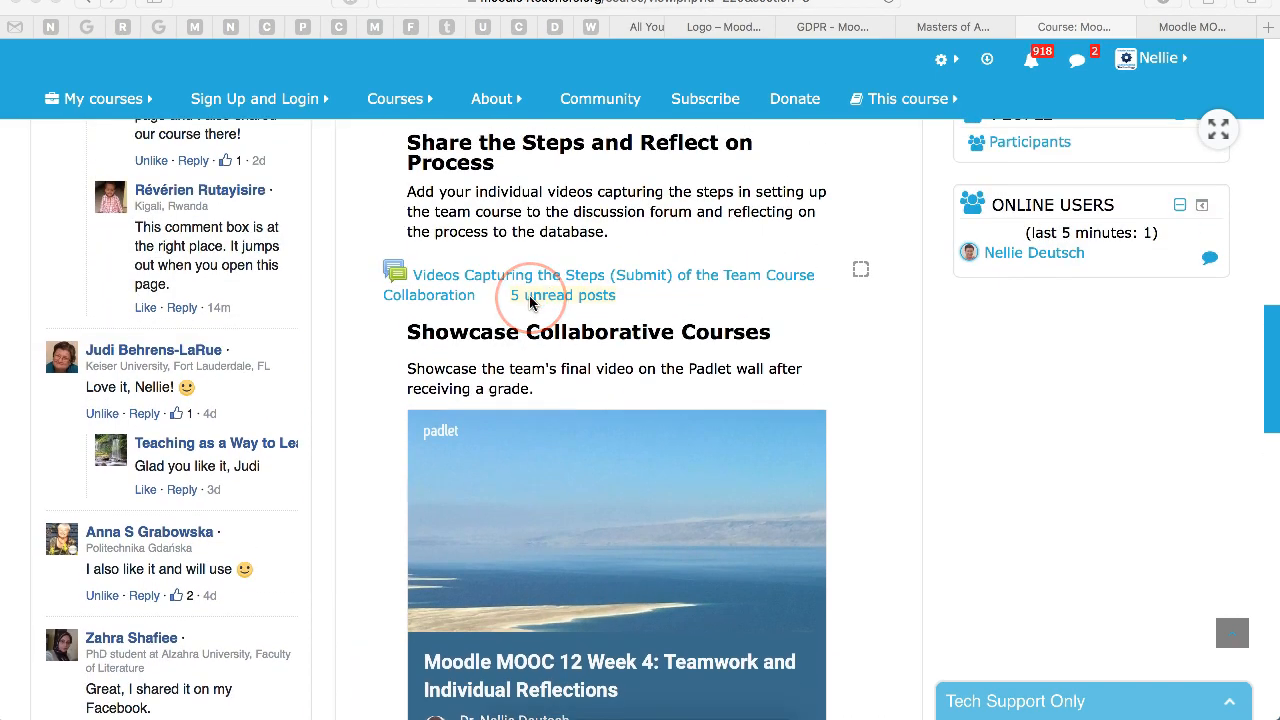
pyautogui.scroll(-3)
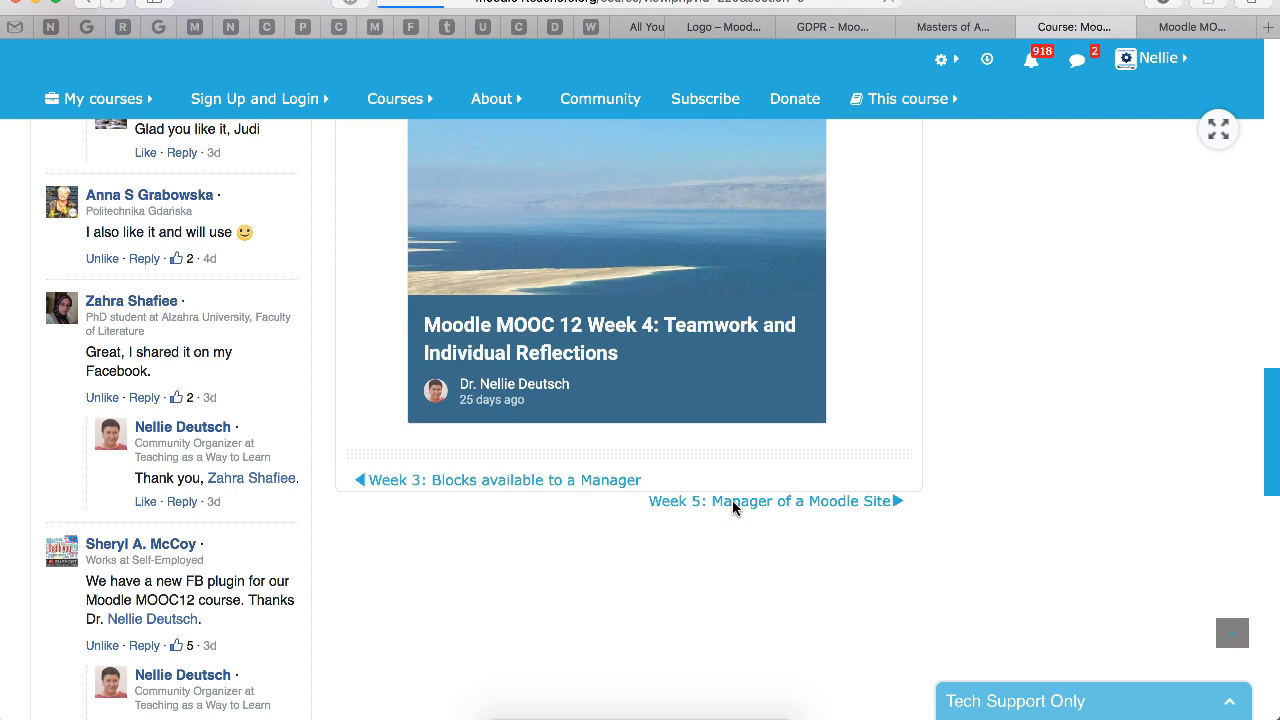
pyautogui.click(768, 500)
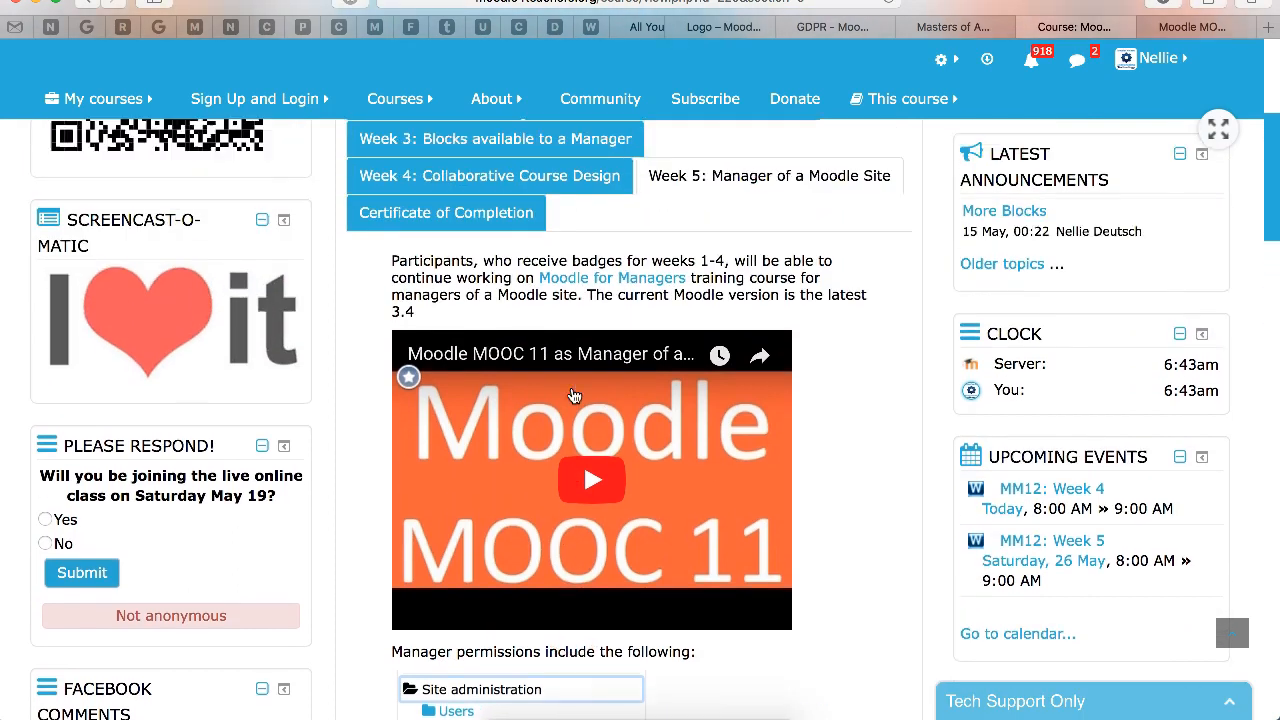
# Step: Return to the Week 4 section and its Week 4 Overview
pyautogui.scroll(3)
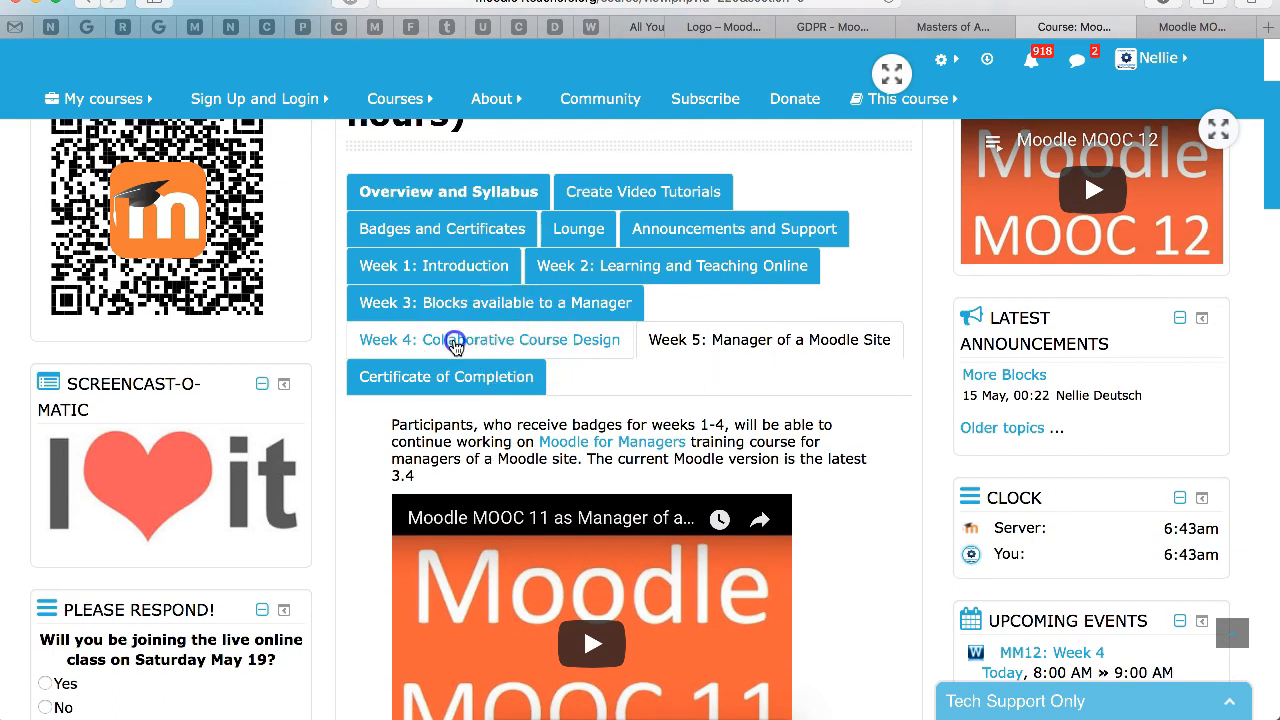
pyautogui.click(488, 340)
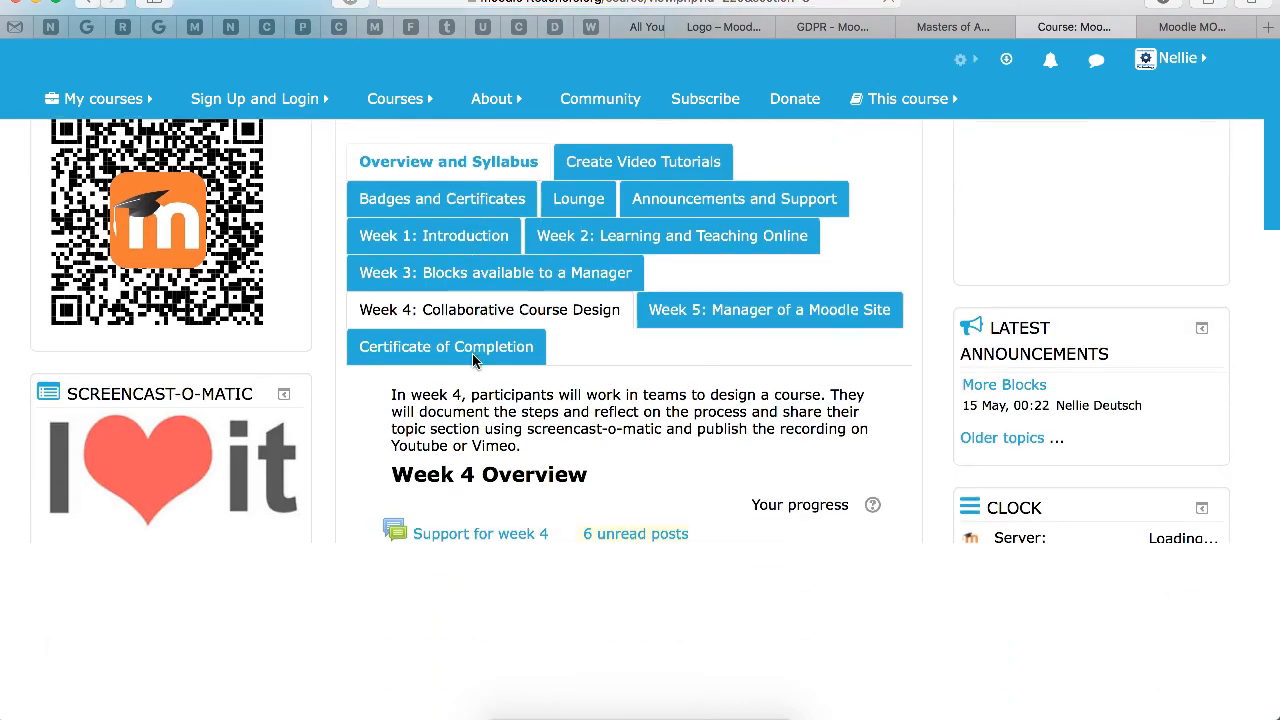
pyautogui.scroll(-3)
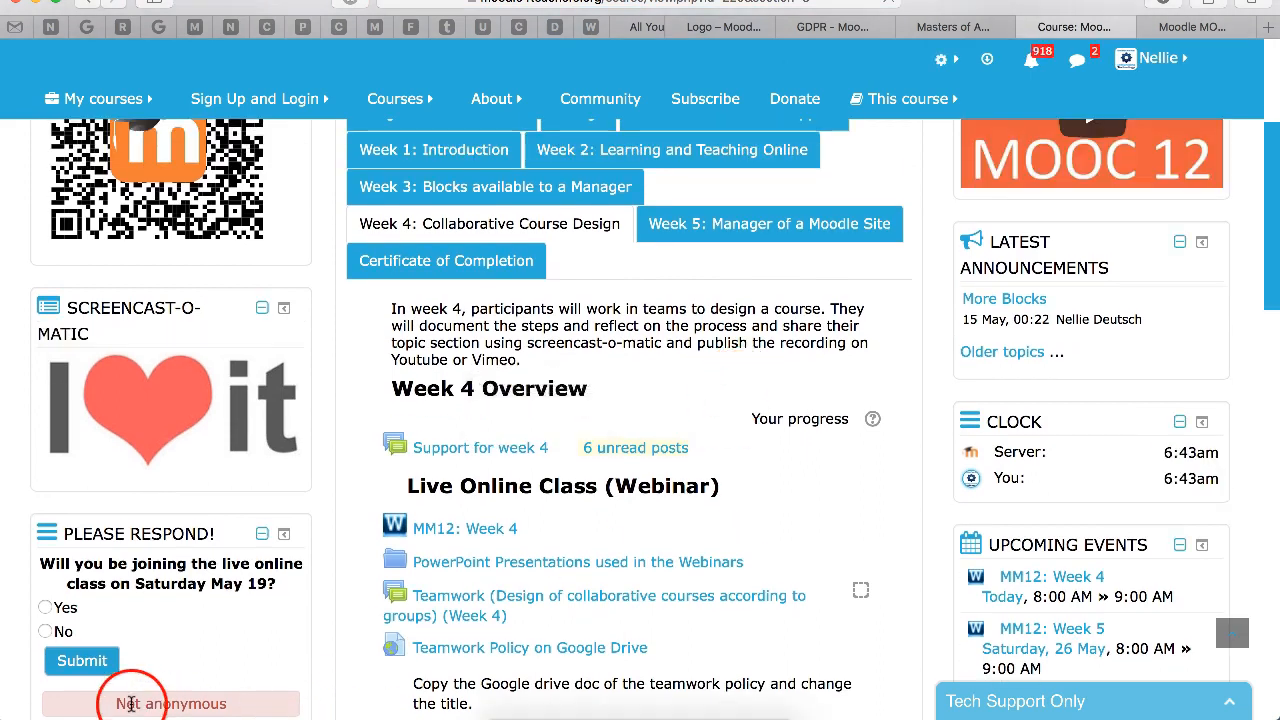
pyautogui.scroll(3)
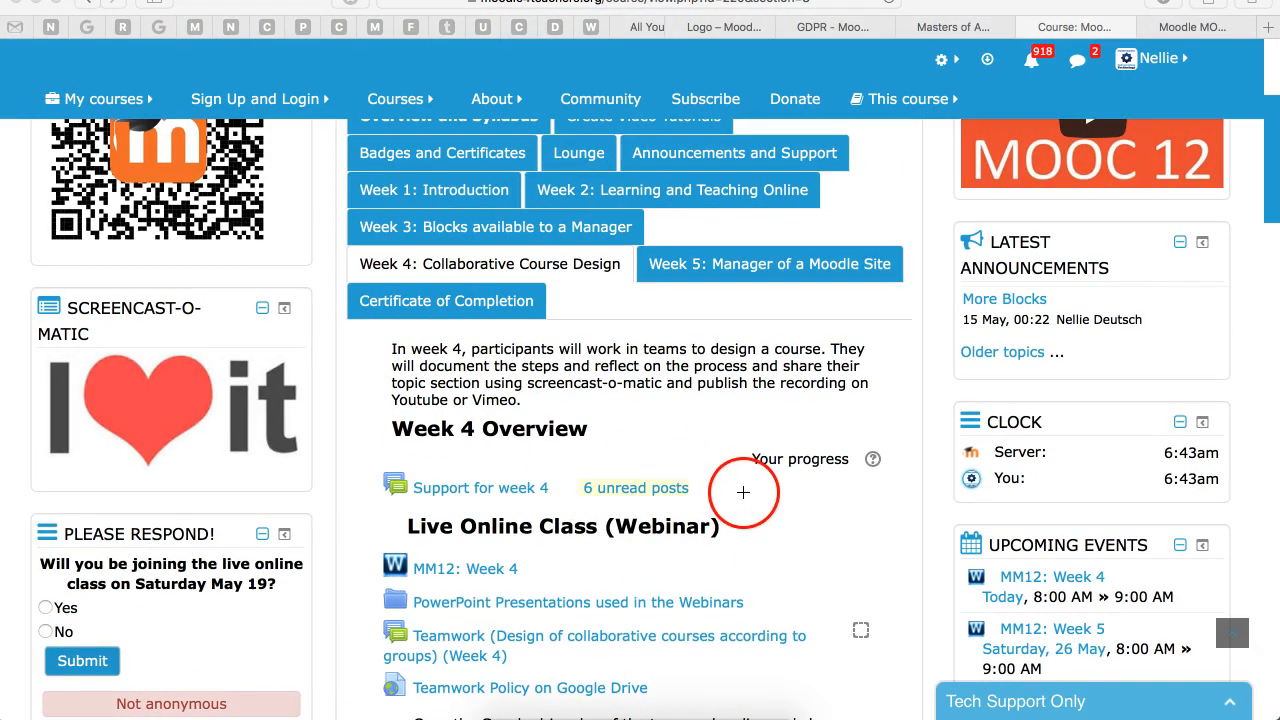